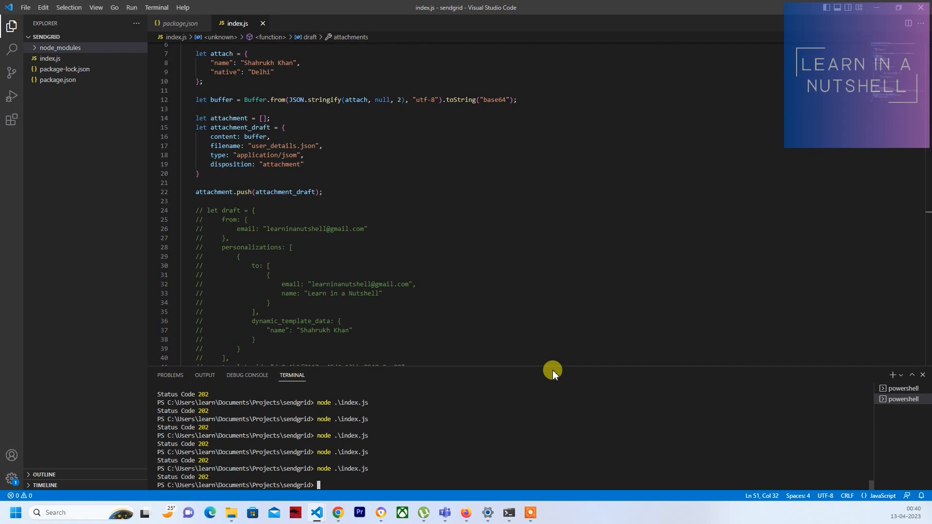
mouse_move(548, 358)
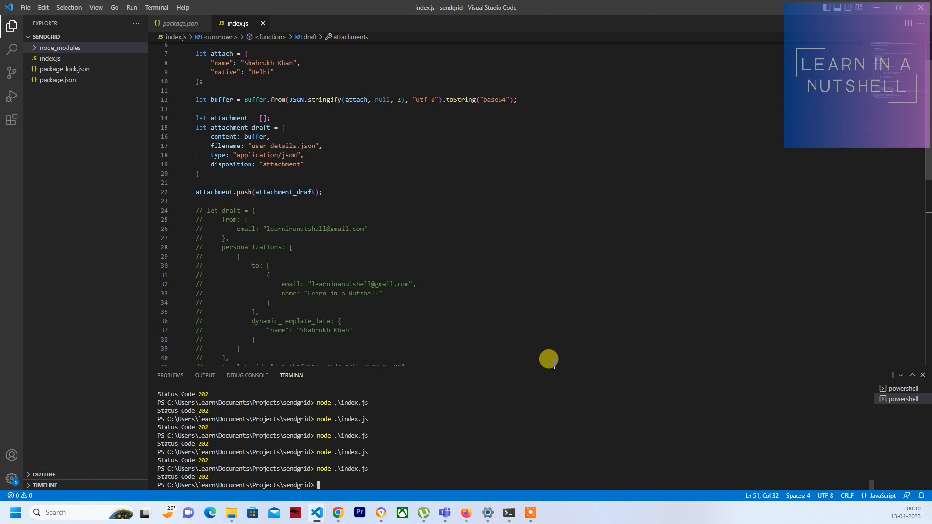
mouse_move(533, 371)
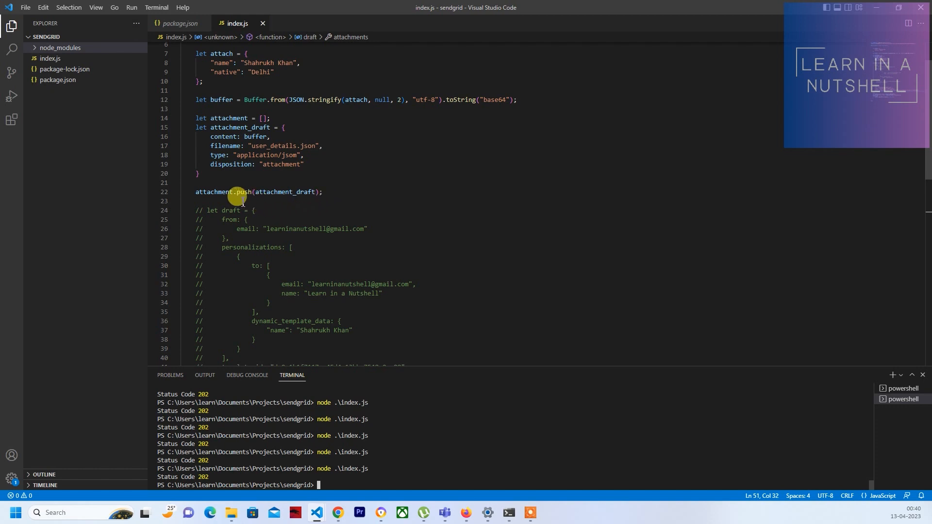
mouse_move(207, 191)
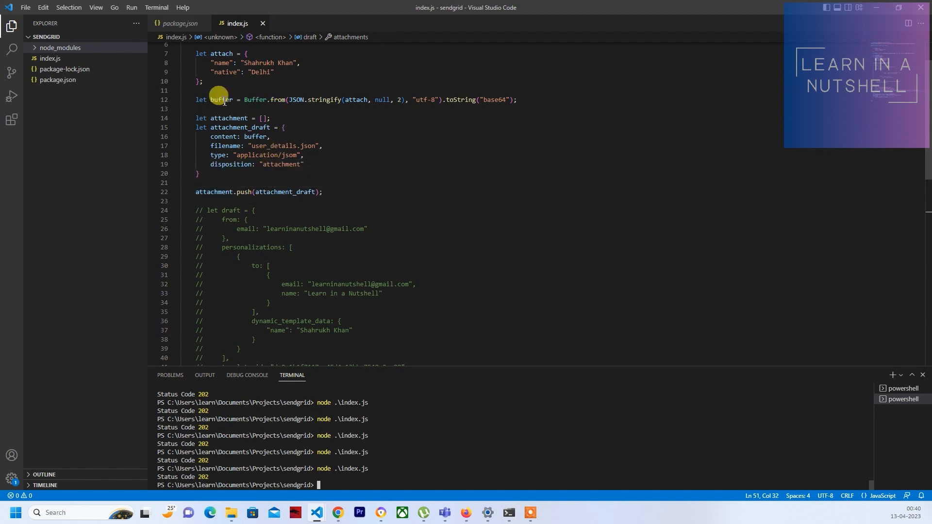
mouse_move(253, 99)
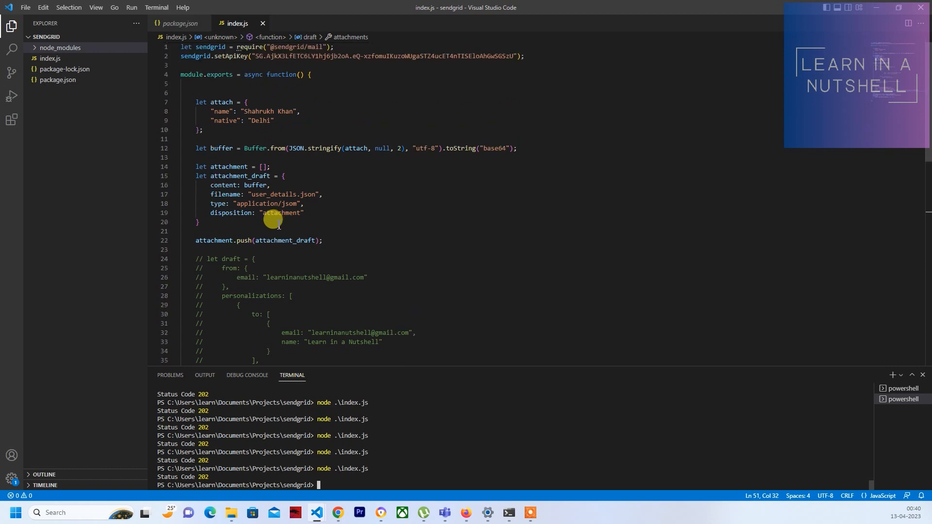
mouse_move(213, 135)
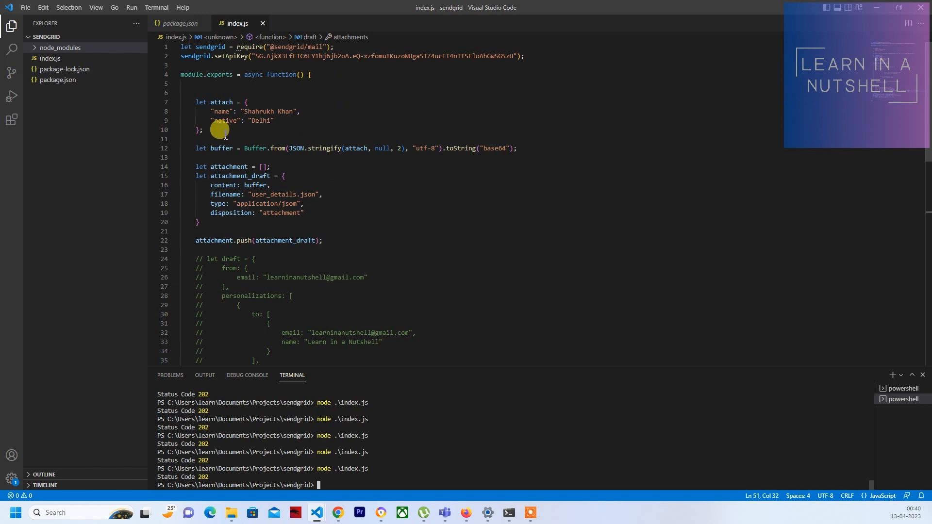
mouse_move(214, 148)
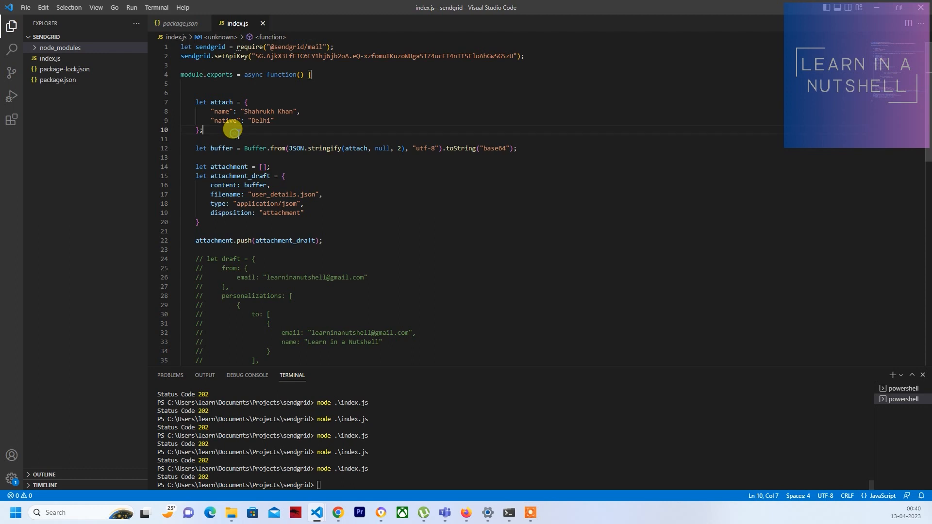
Start a 'let req = axios' line in index.js and install axios via npm.
key("Enter")
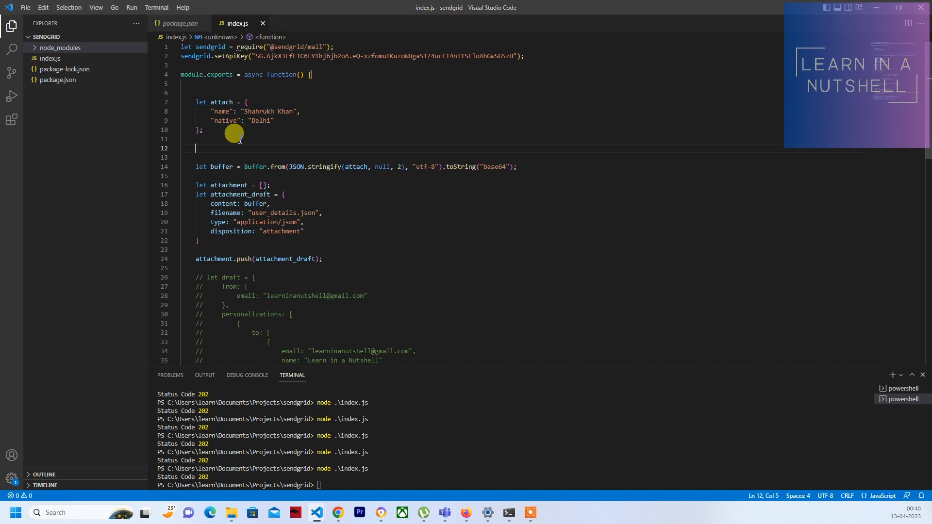
type("let")
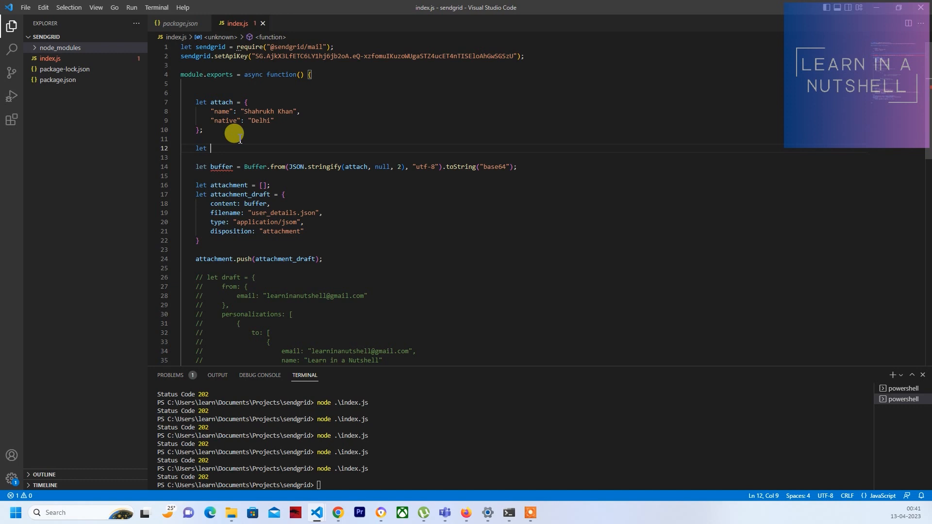
type("req =")
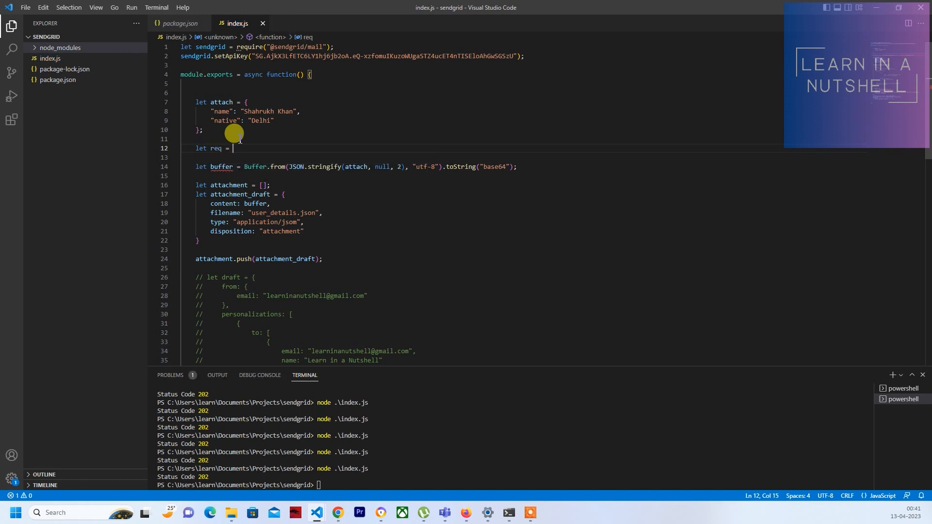
type("axios")
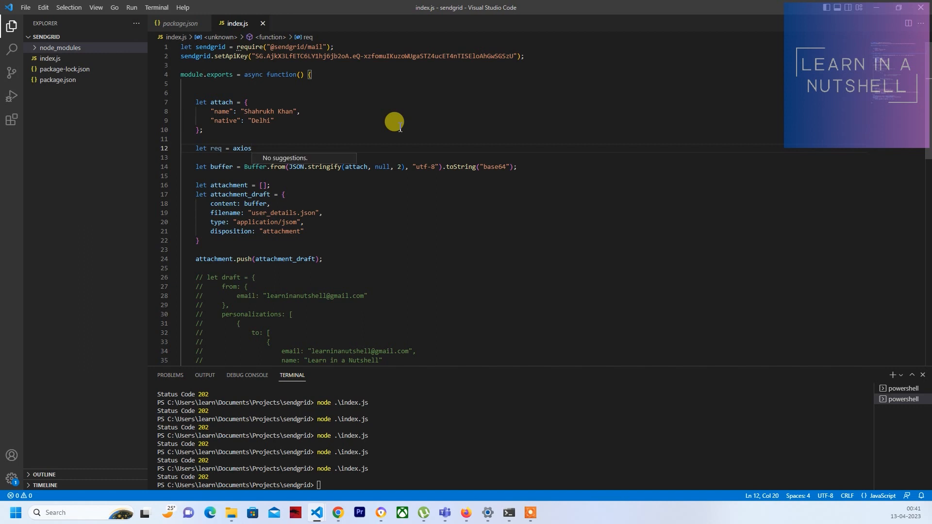
mouse_move(429, 473)
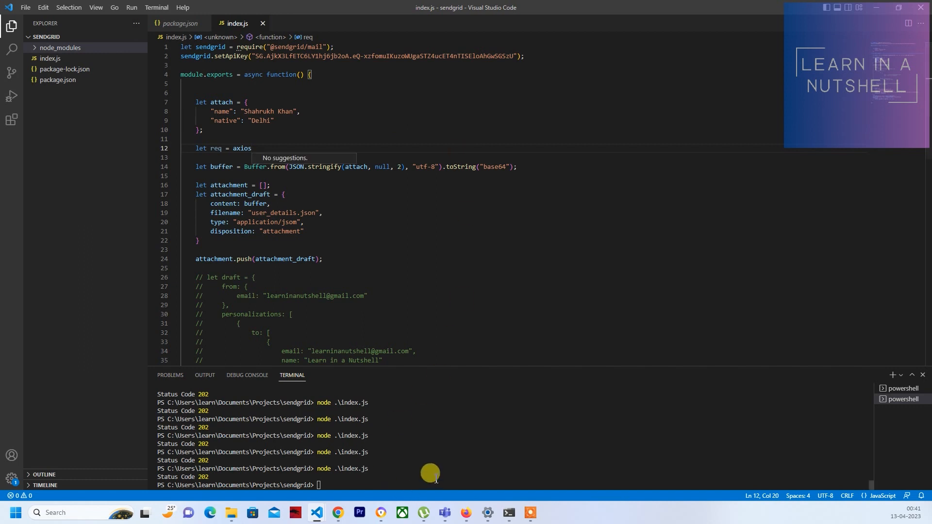
type("no")
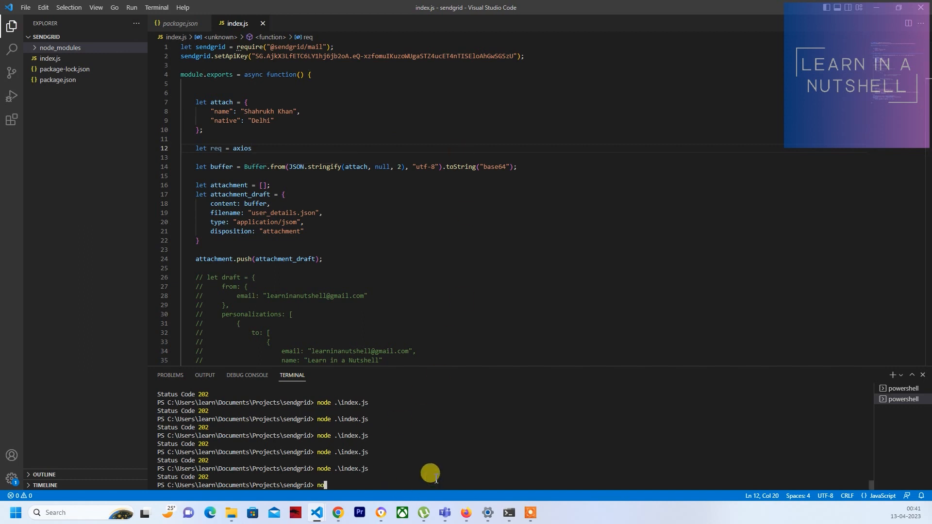
type("pm i axios")
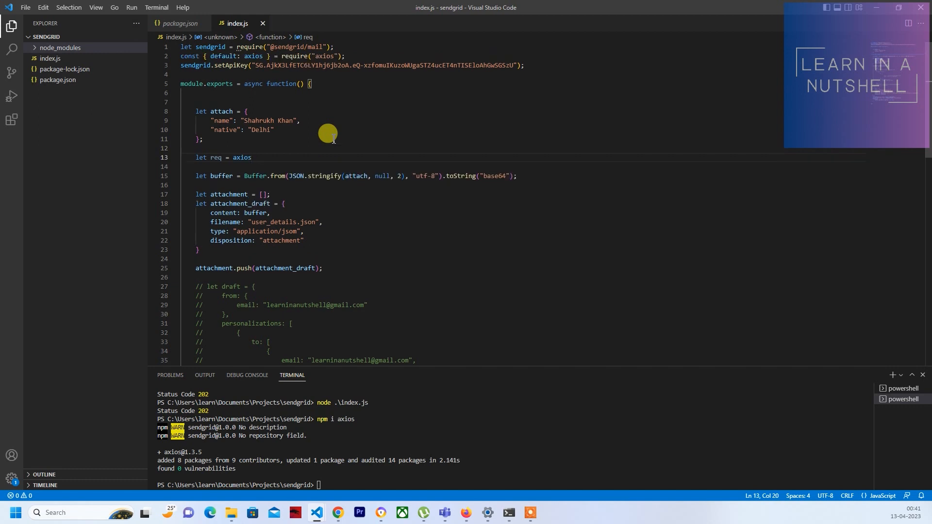
Complete the line as 'let req = await axios.get(url, {responseType: 'arraybuffer'});'.
type(".")
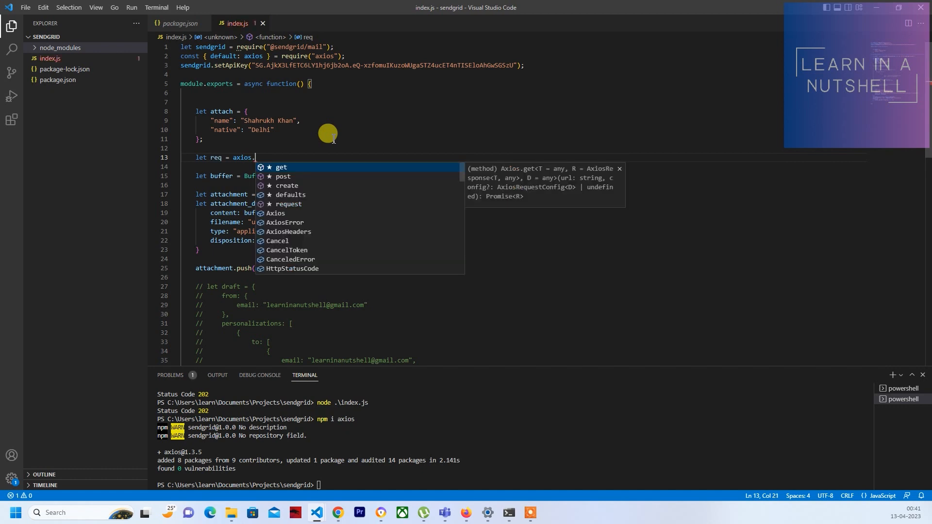
type("get(")
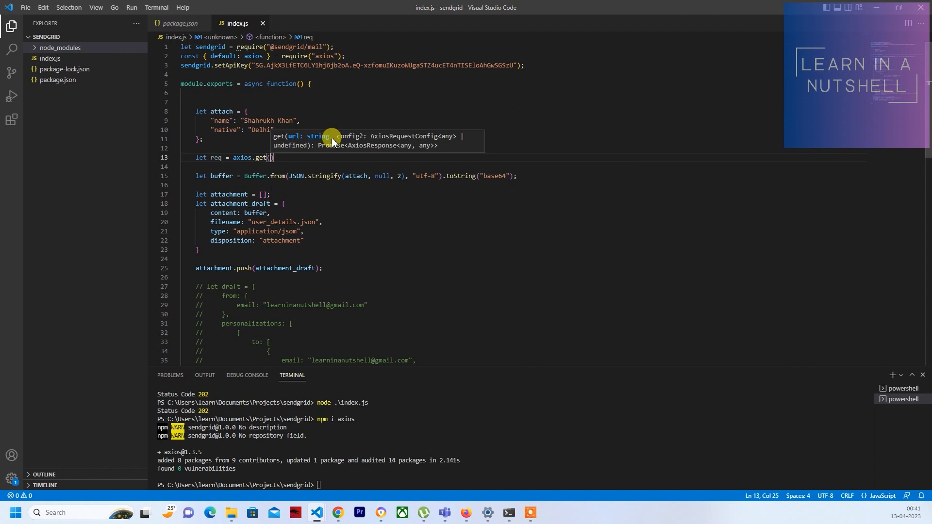
type("url,")
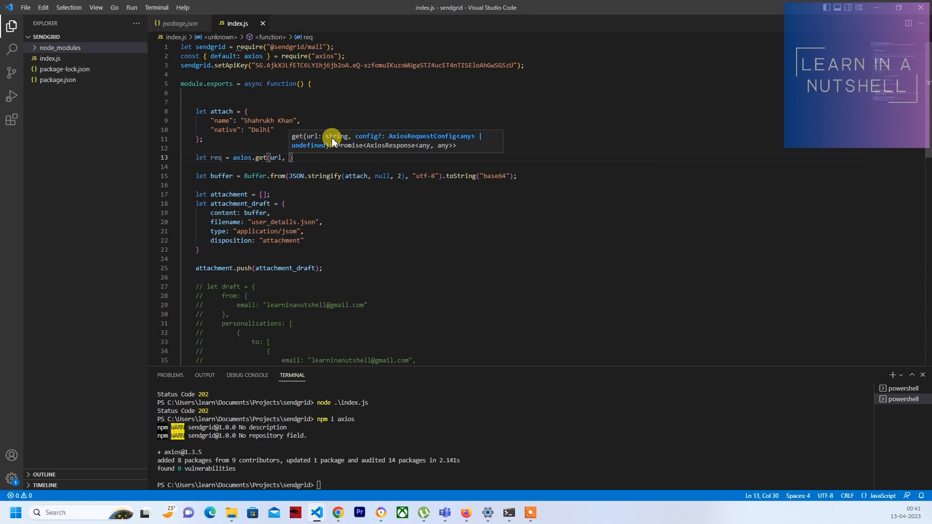
type("{")
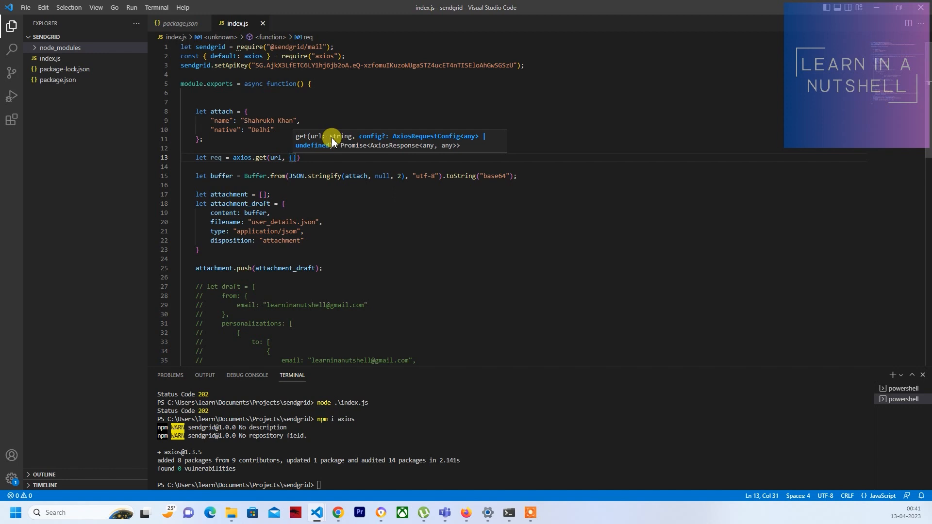
type("responseType")
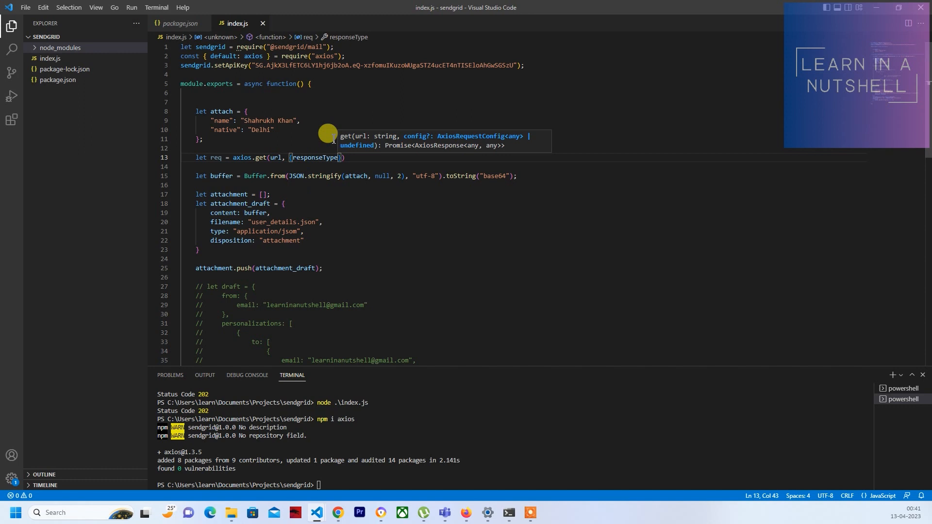
type(":")
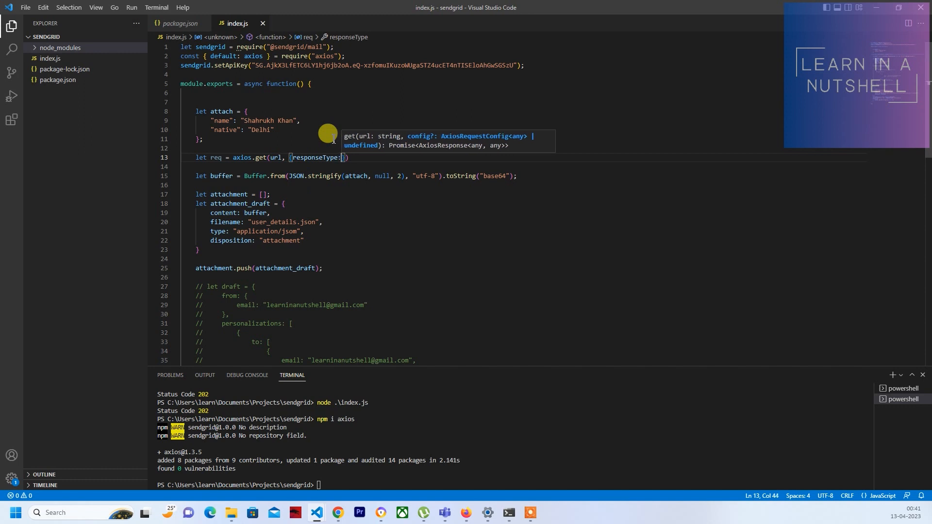
type("'arraybuffer")
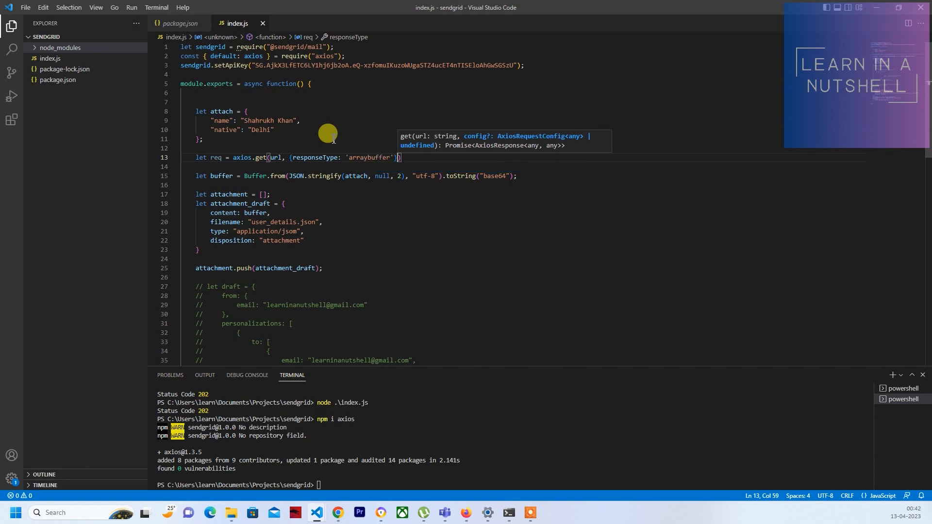
type(");")
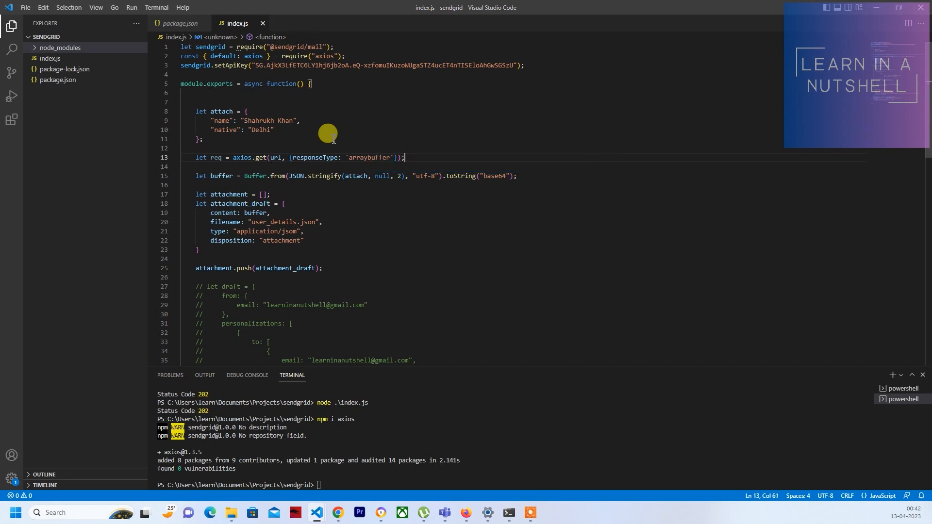
mouse_move(225, 151)
type(" await")
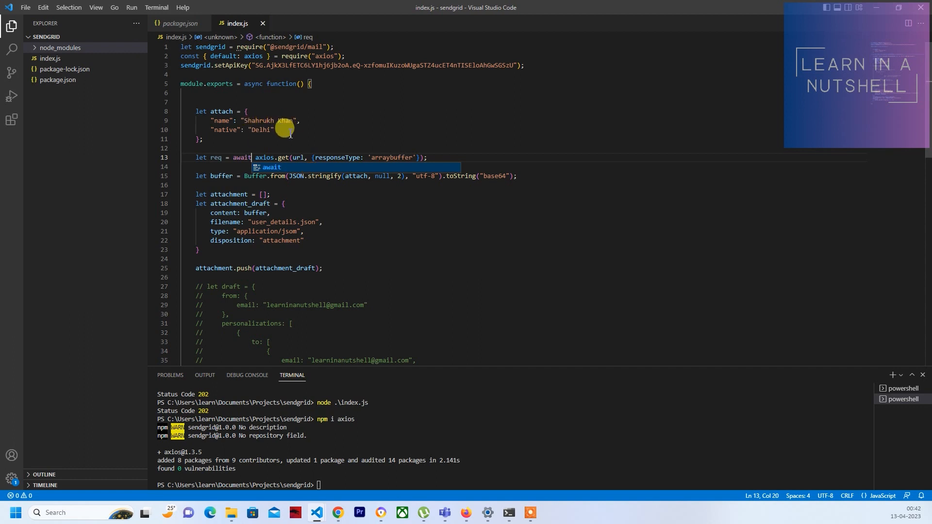
mouse_move(270, 152)
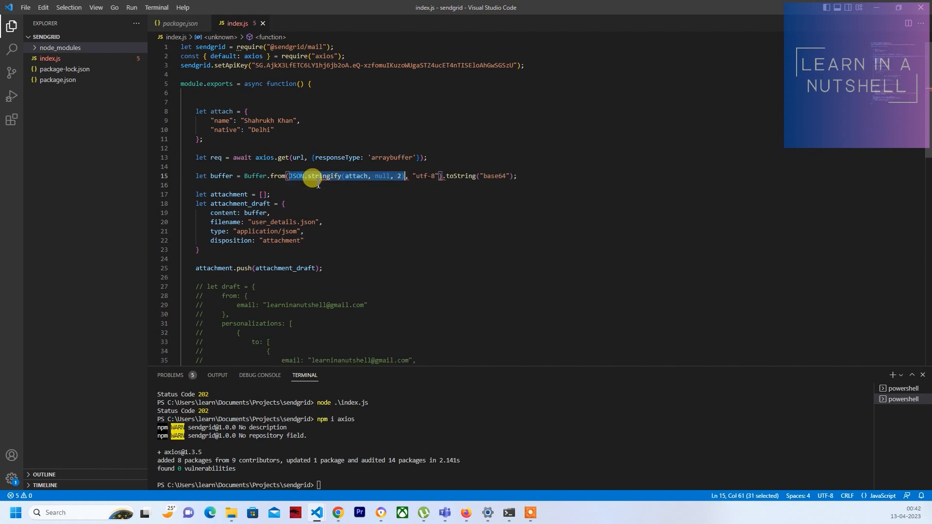
Replace the JSON.stringify argument inside Buffer.from with req.data.
key("Delete")
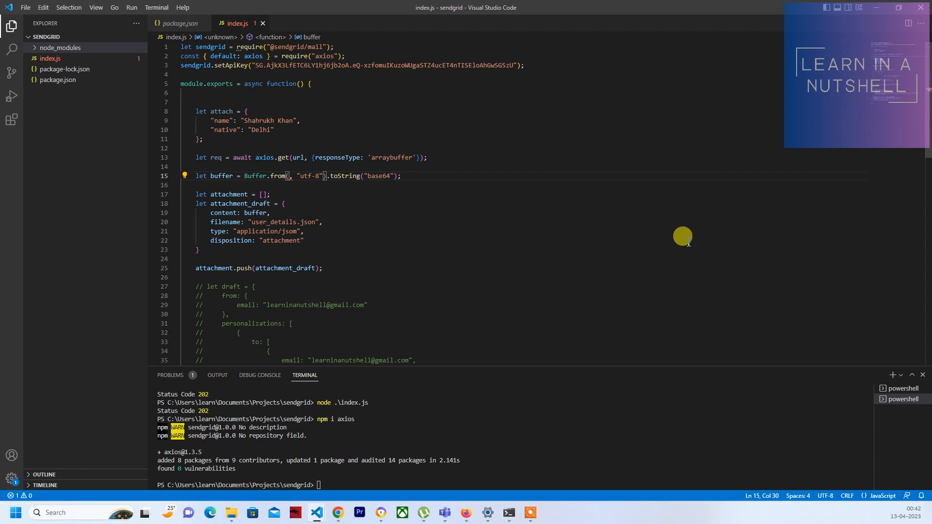
type("re")
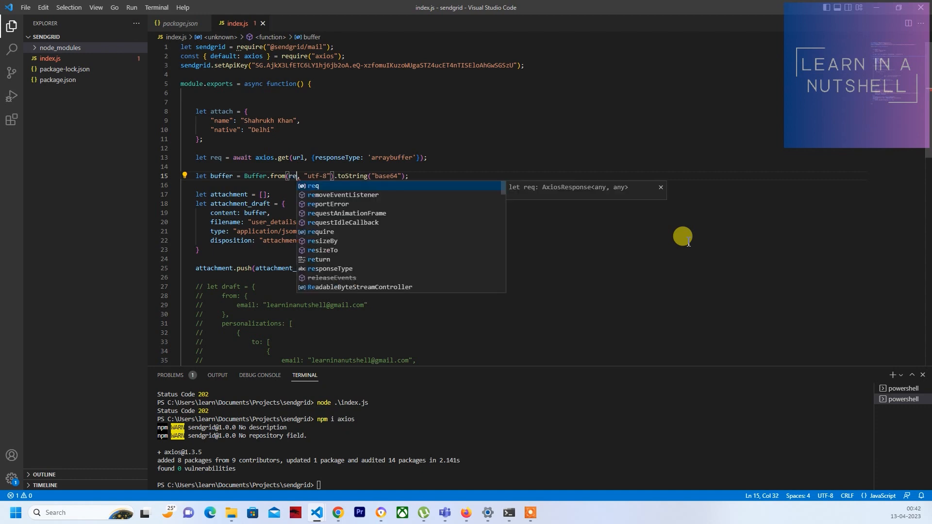
type(".")
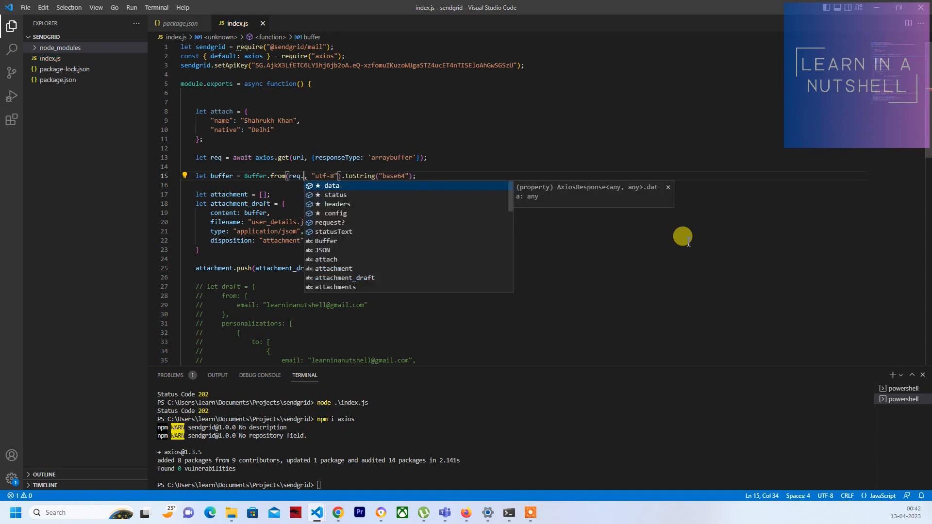
type("data")
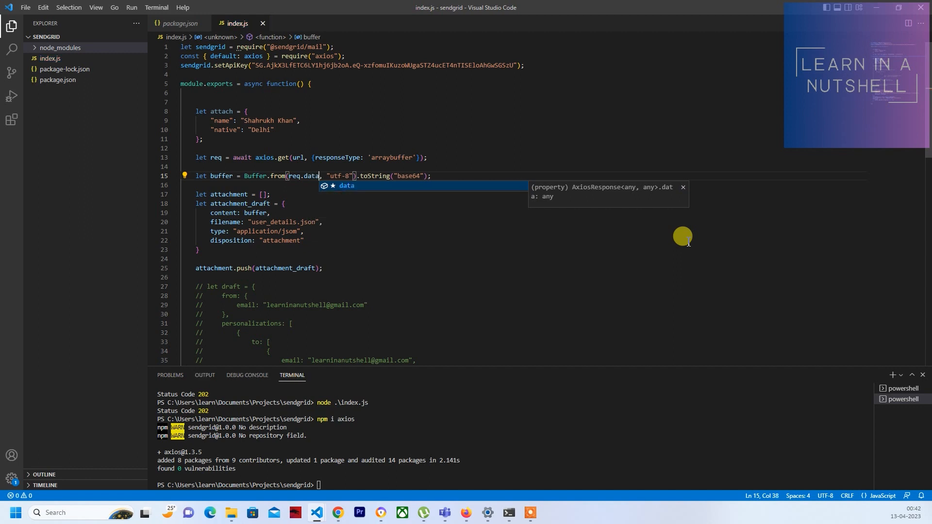
mouse_move(414, 172)
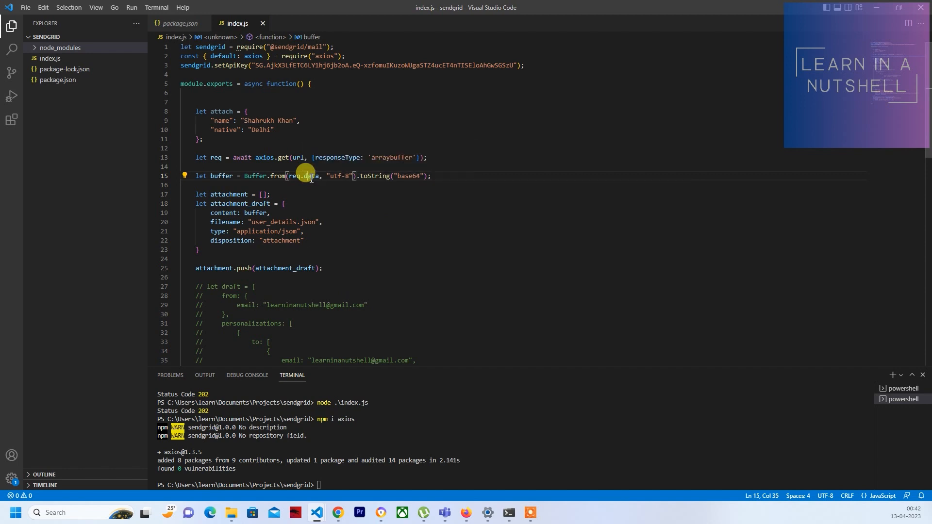
double_click(312, 176)
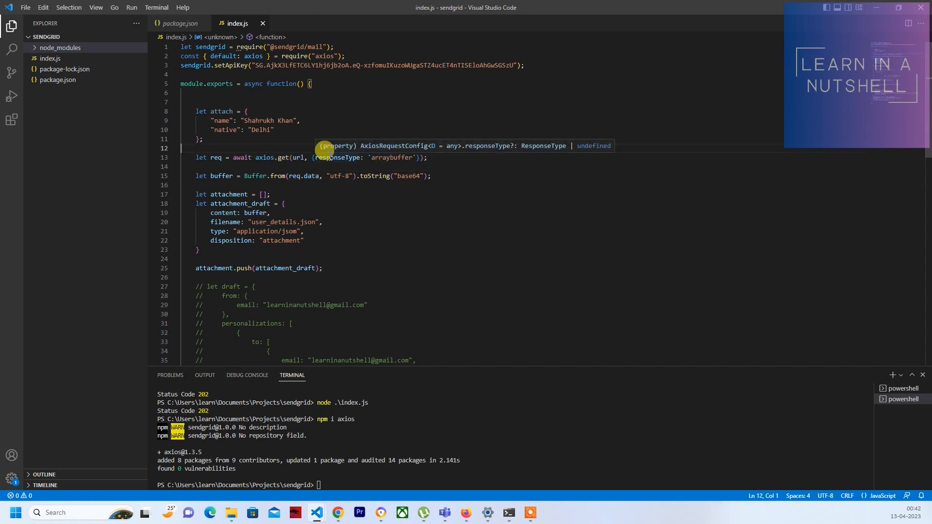
Declare 'let url = "";' on line 13 above the axios request.
type("let")
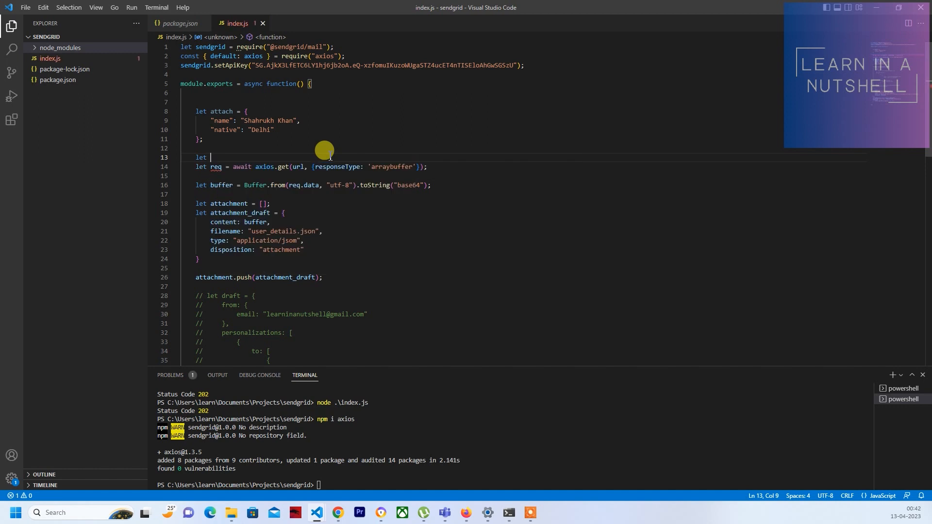
type("url =")
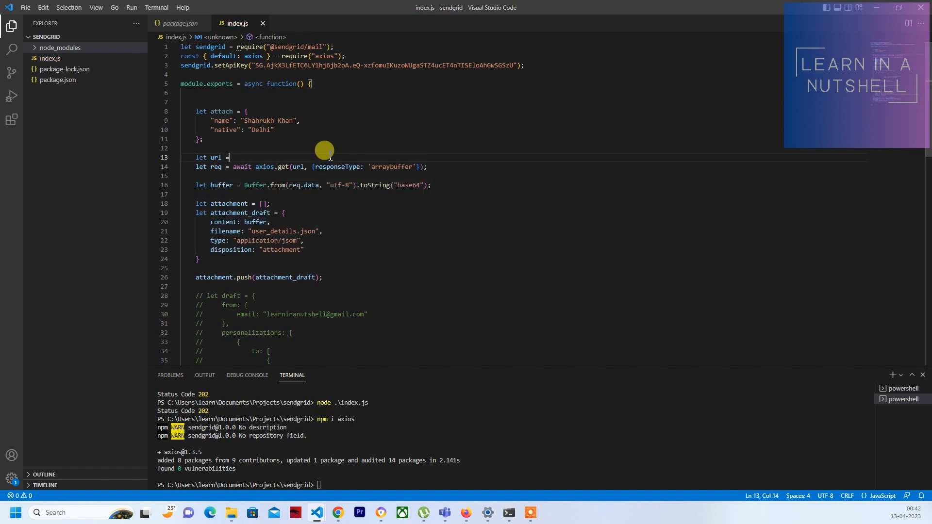
type("\"\";")
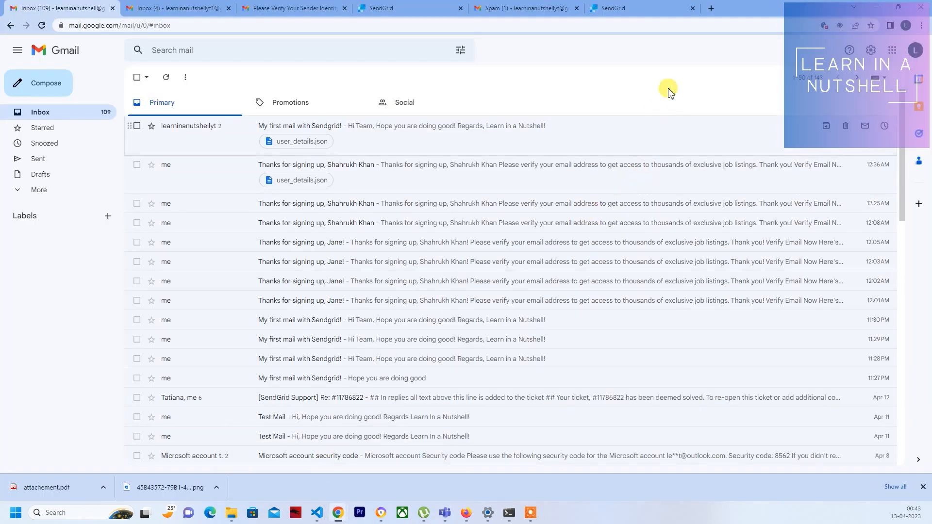
Rerun the 'pdf file filetype:pdf' search in a new tab and open A Simple PDF File.
left_click(710, 8)
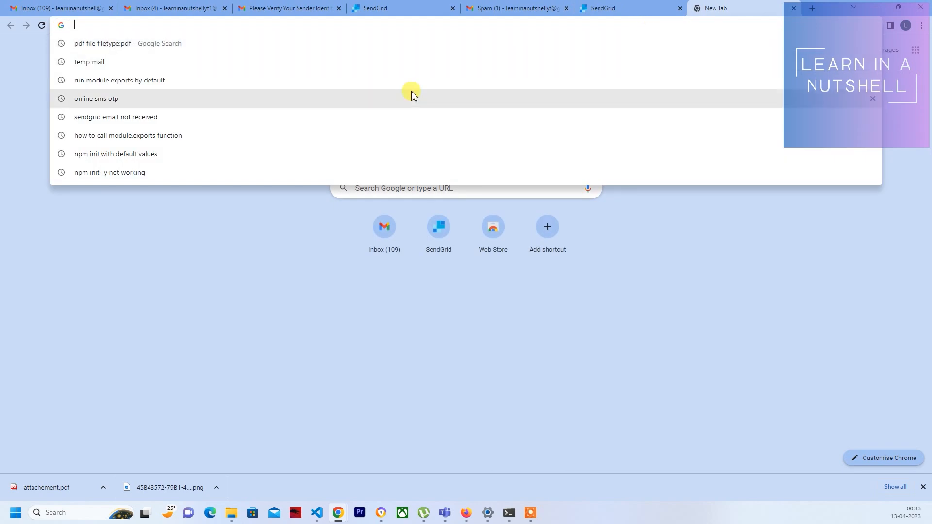
mouse_move(115, 50)
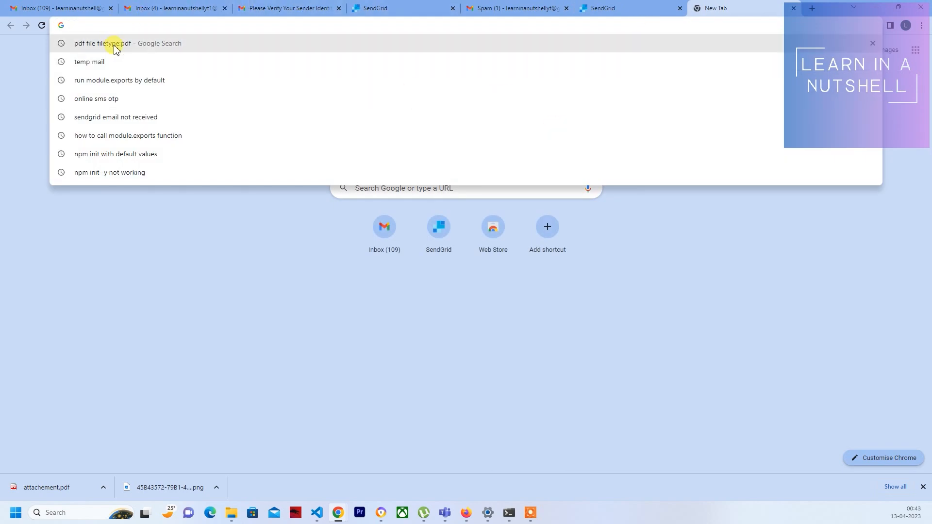
left_click(101, 43)
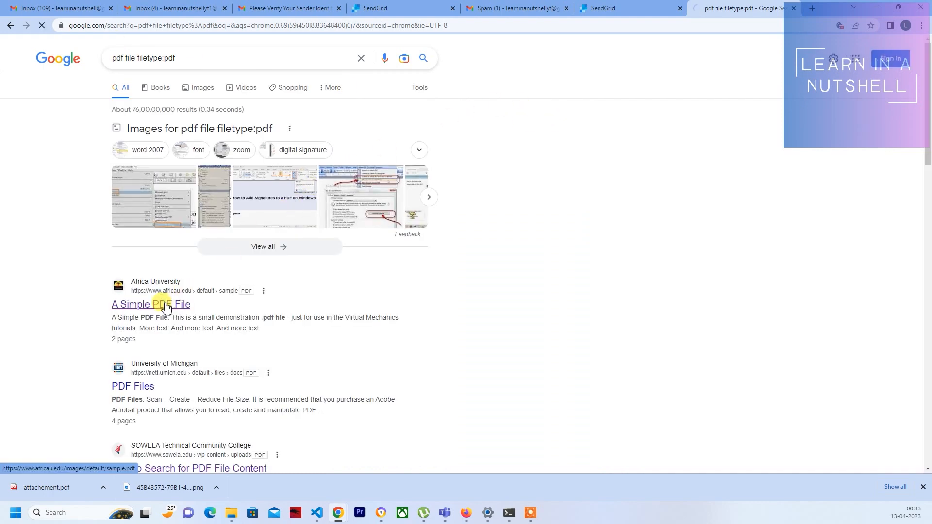
left_click(151, 304)
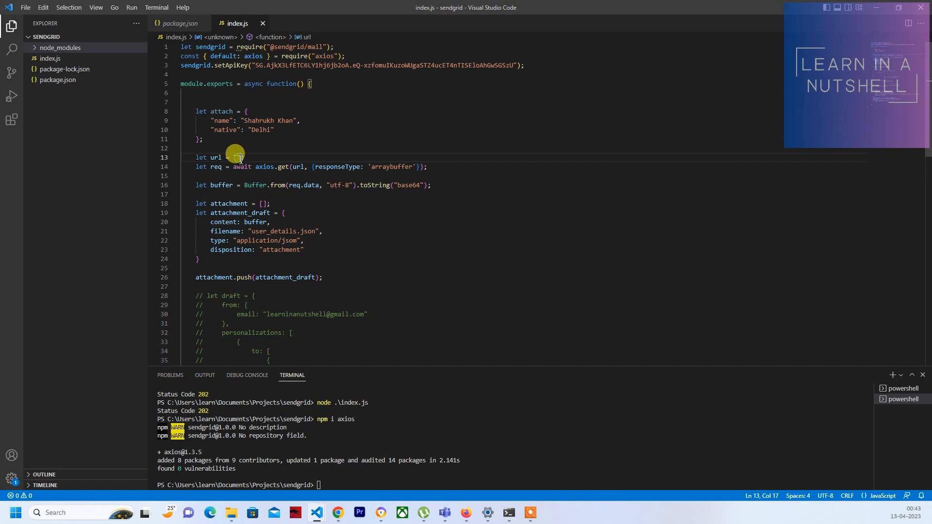
type("\"https://www.africau.edu/images/default/sample.pdf\"")
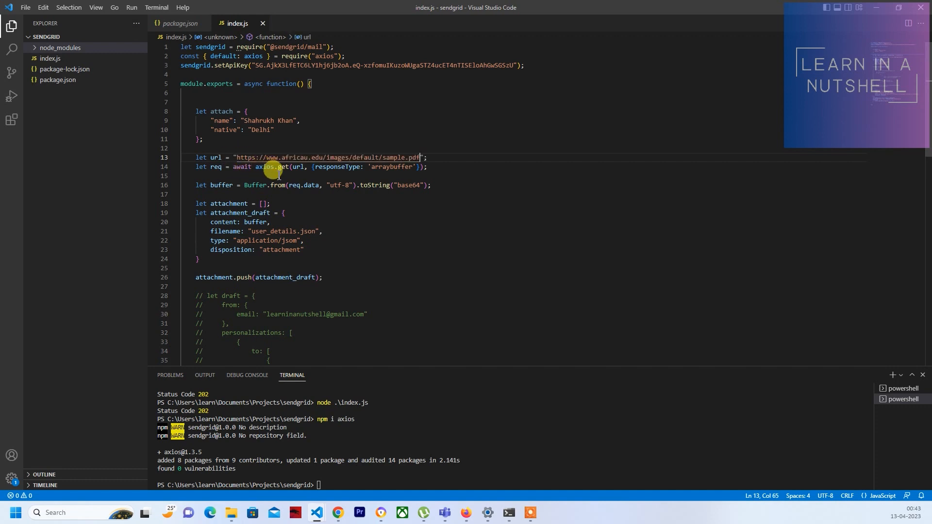
double_click(215, 157)
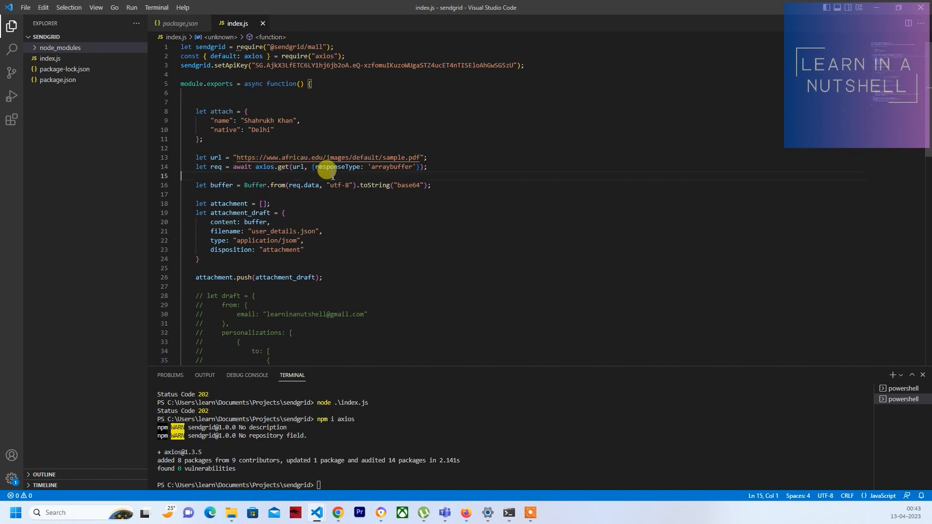
mouse_move(297, 182)
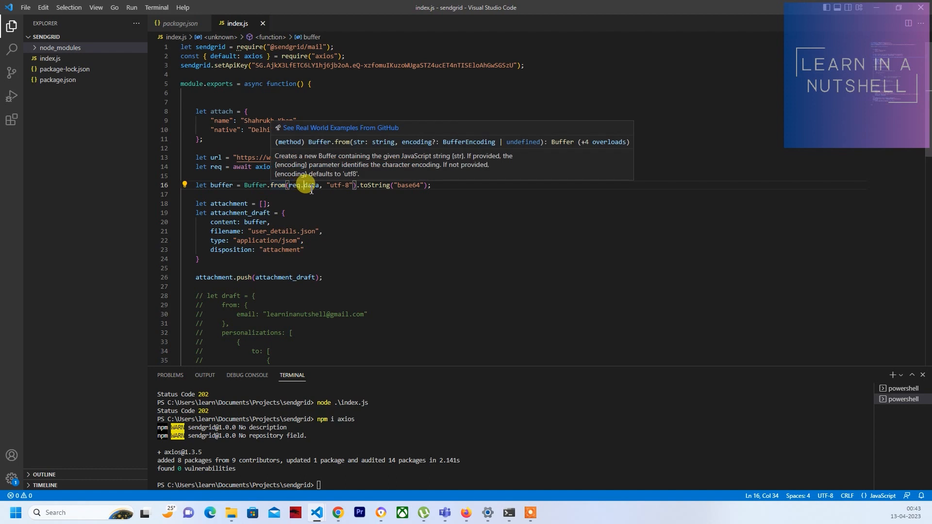
mouse_move(389, 178)
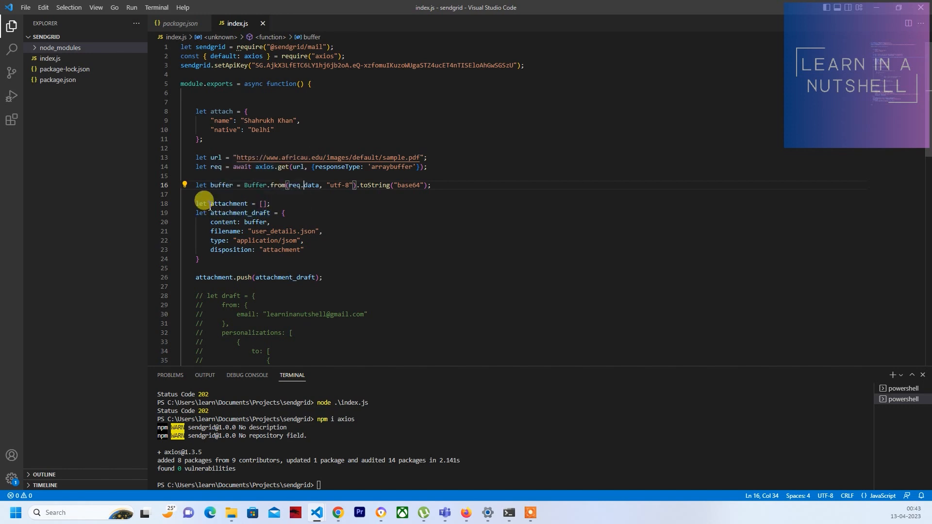
double_click(228, 213)
type("pd")
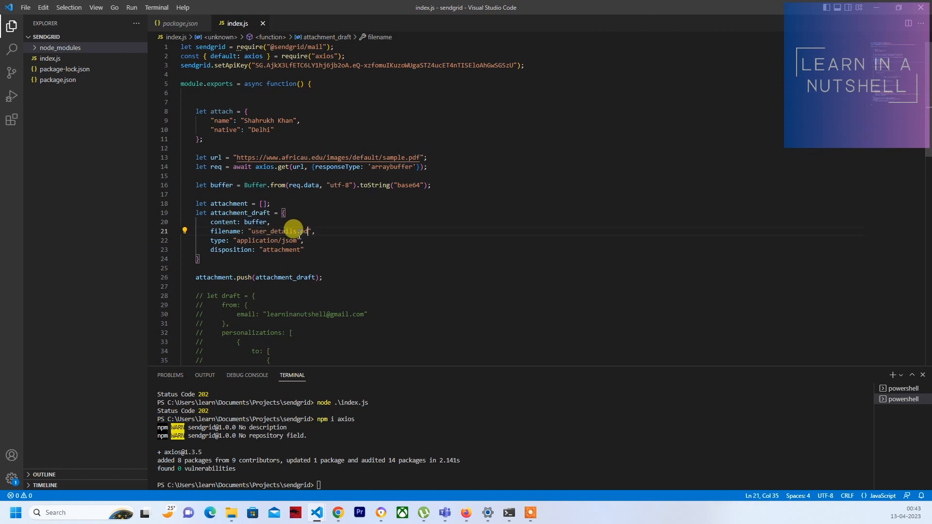
Rename the attachment file to demo.pdf with type application/pdf.
double_click(270, 231)
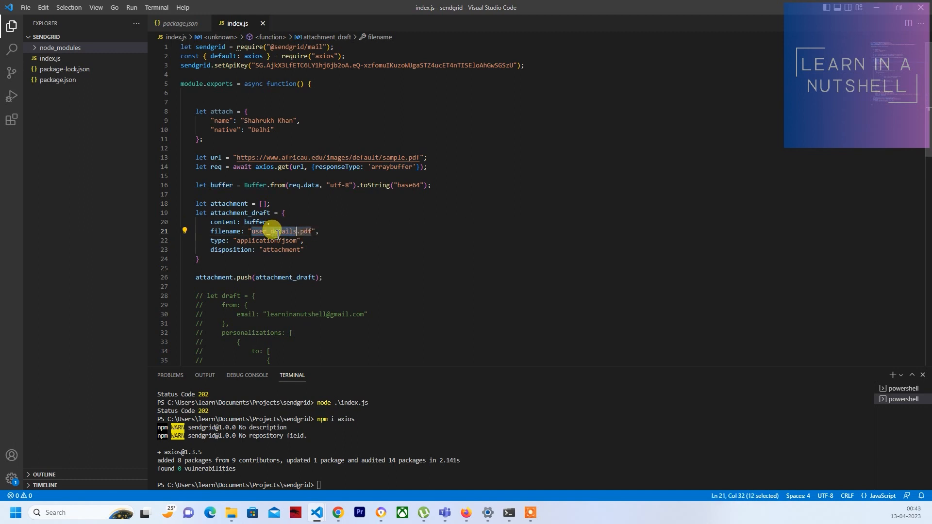
type("demo")
left_click(523, 240)
type("pd")
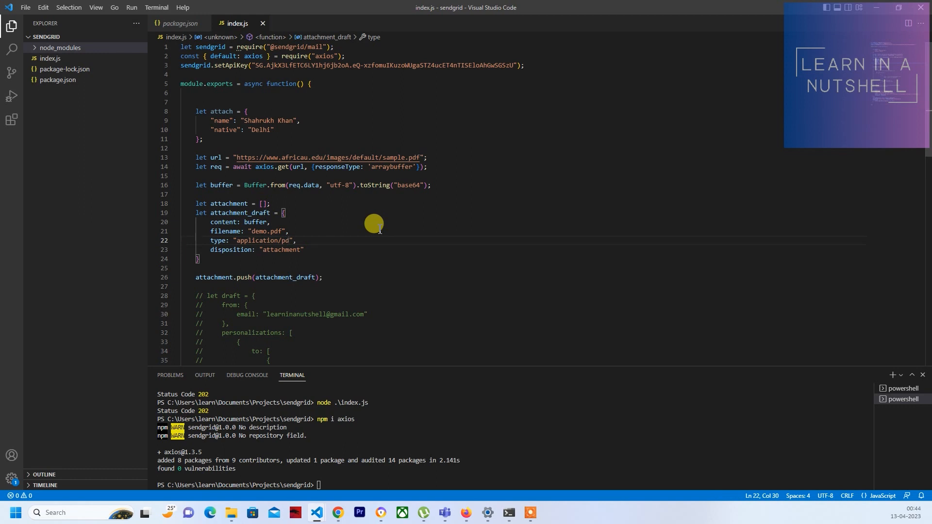
type("f")
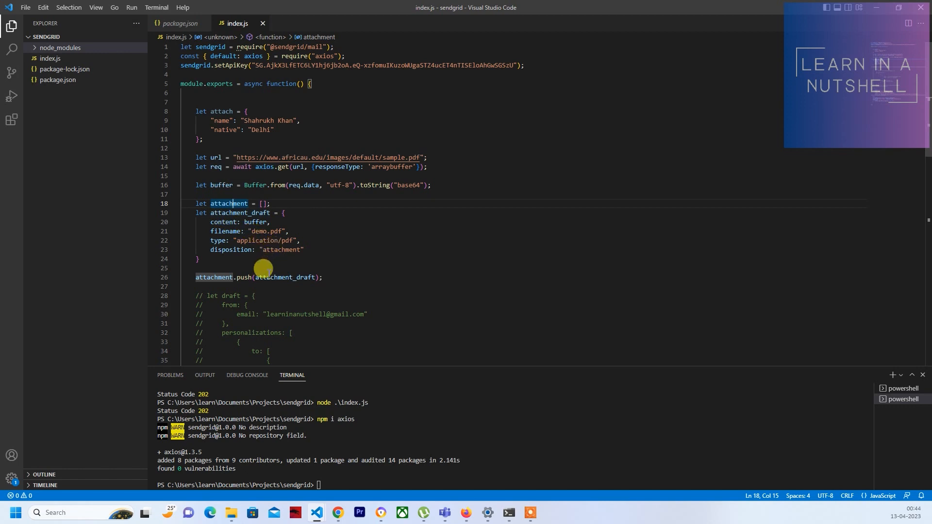
mouse_move(204, 256)
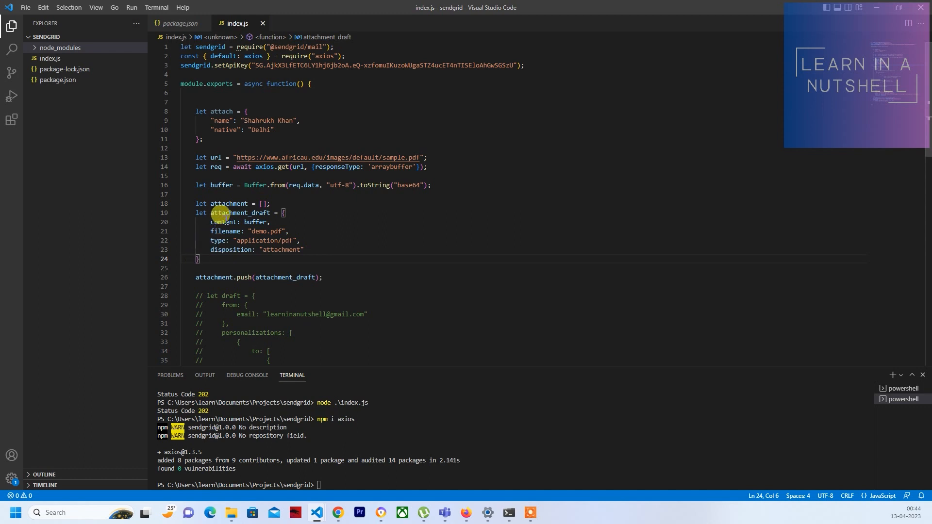
mouse_move(303, 168)
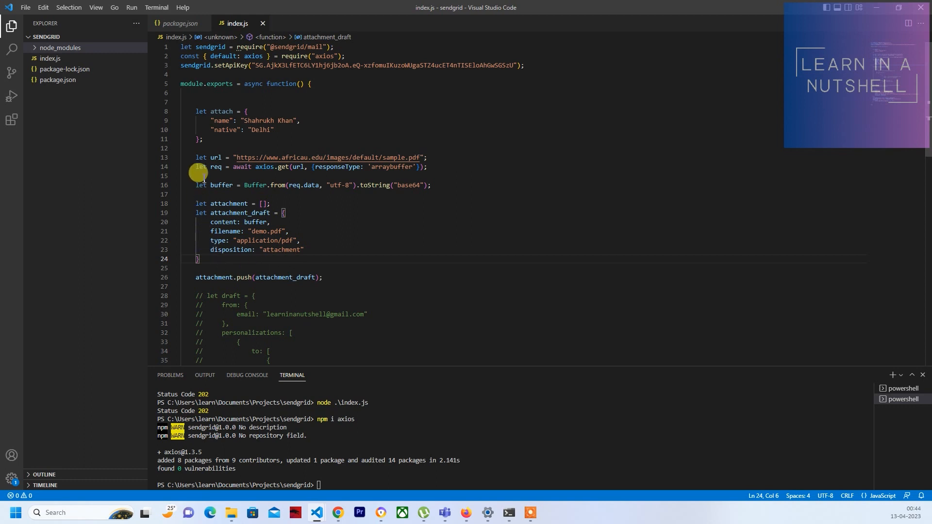
mouse_move(189, 180)
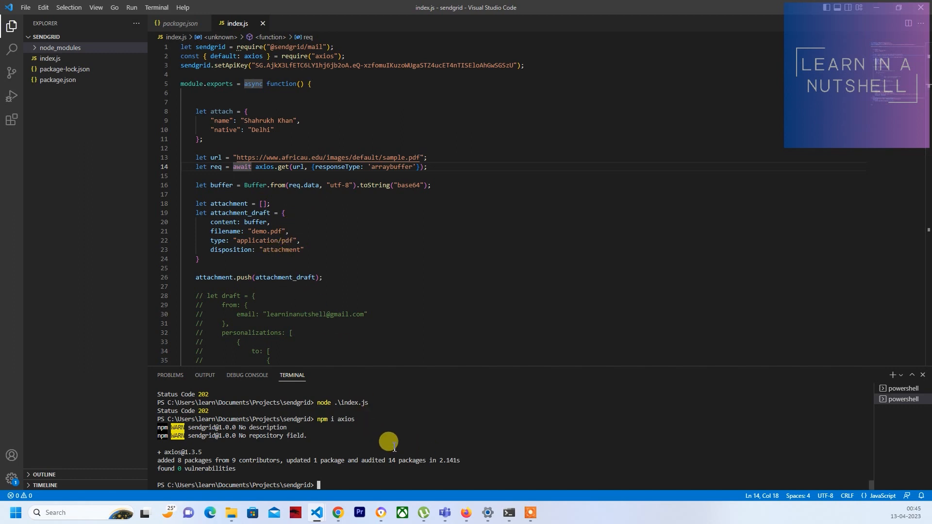
Install axios with 'npm i axios' and run index.js, getting Status Code 202.
type("npm i axios")
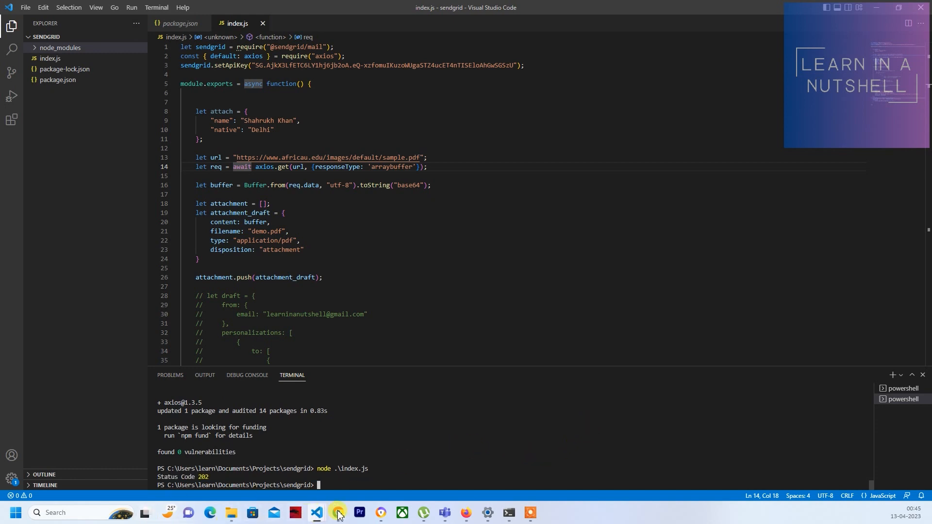
Open the new SendGrid email in Gmail and preview the demo.pdf attachment.
left_click(337, 513)
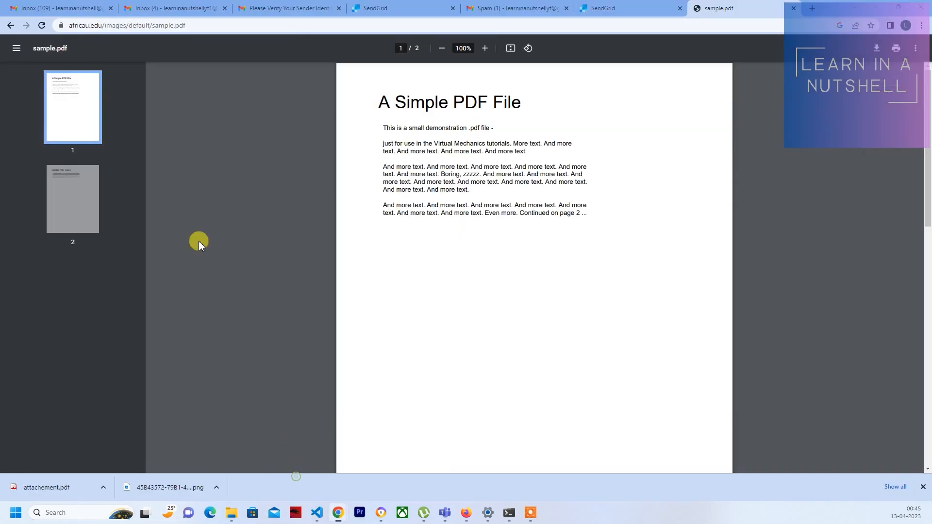
left_click(56, 8)
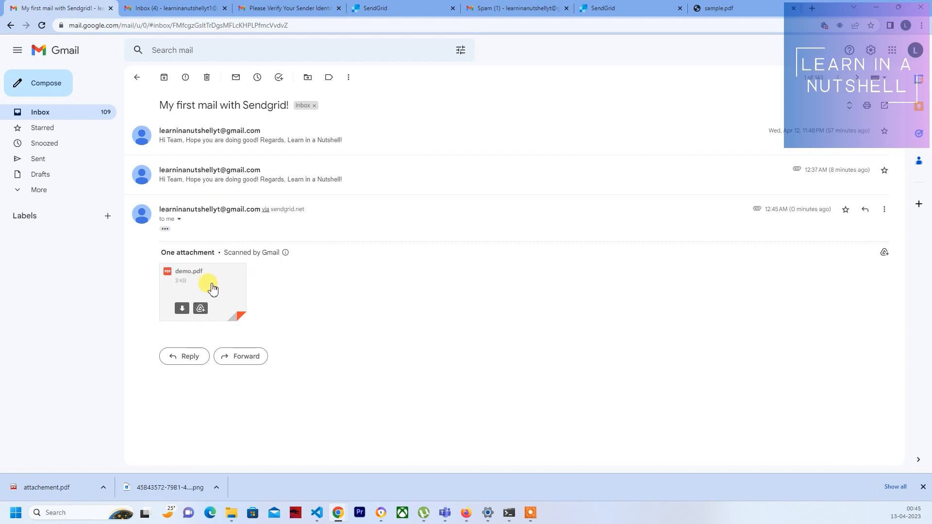
mouse_move(194, 280)
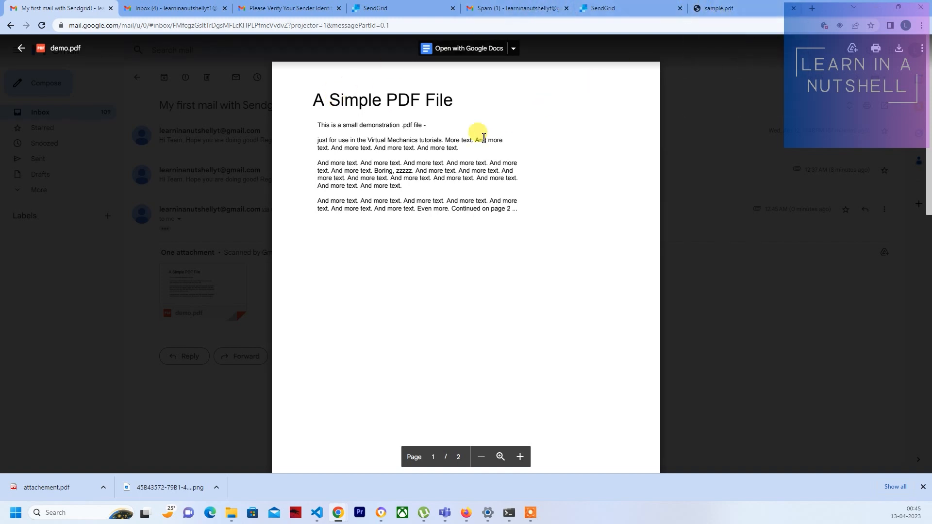
left_click(21, 48)
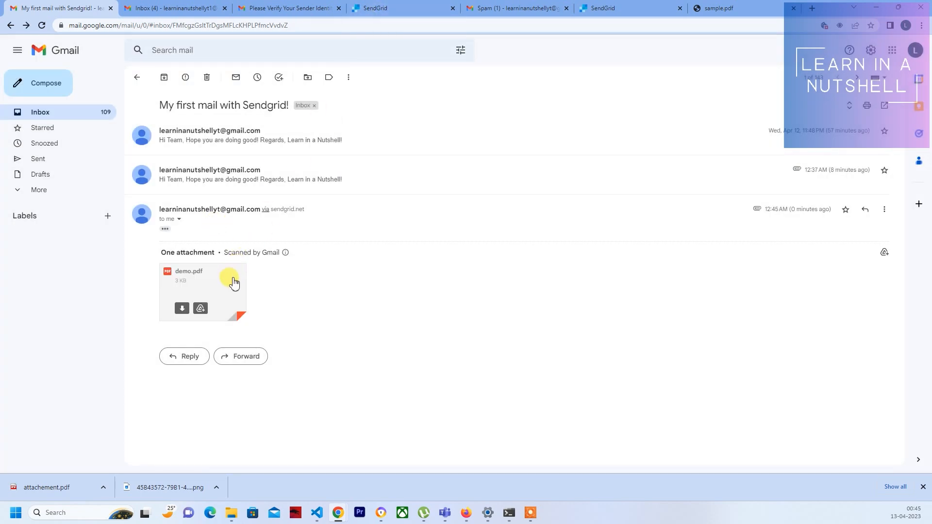
mouse_move(153, 326)
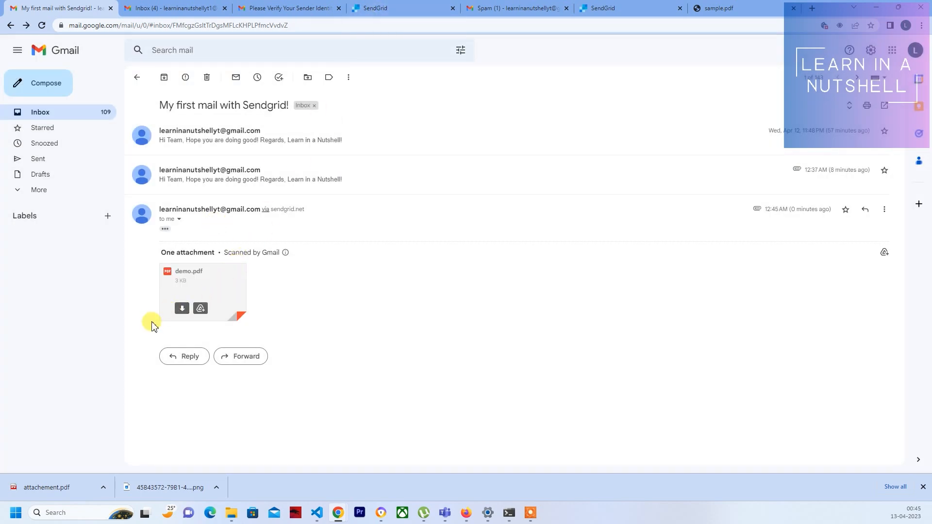
mouse_move(225, 286)
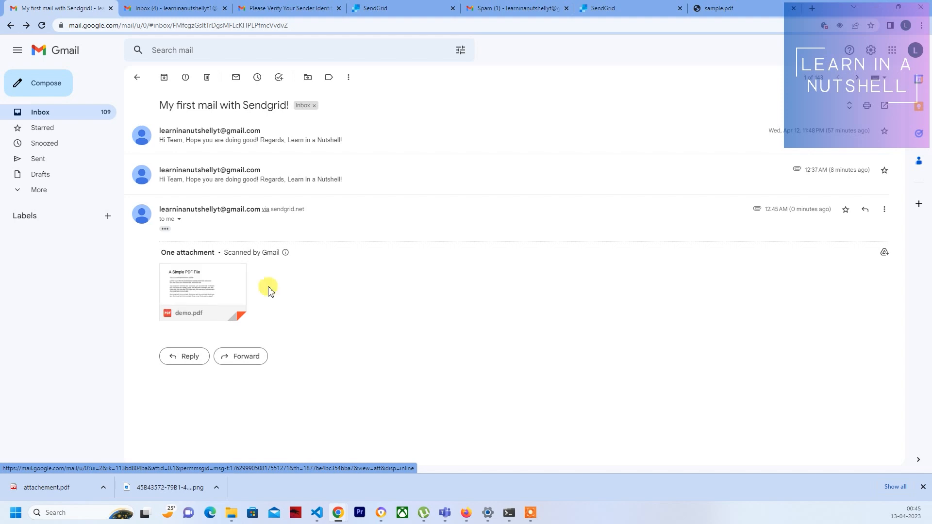
mouse_move(286, 307)
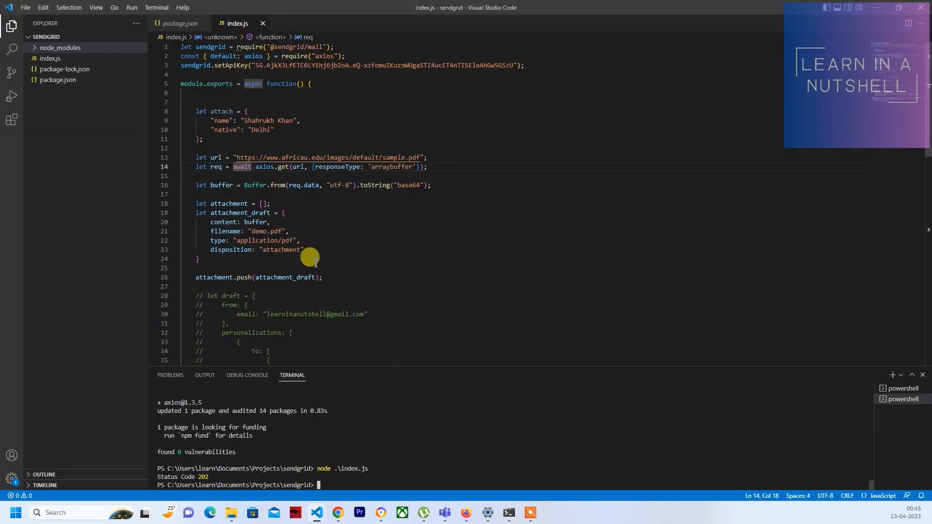
mouse_move(196, 195)
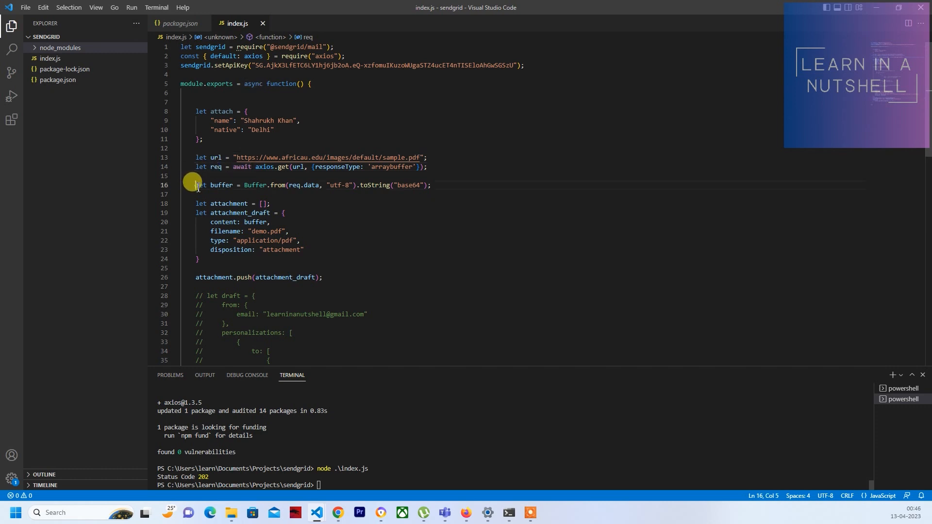
Duplicate the buffer line that builds base64 from req.data.
triple_click(309, 185)
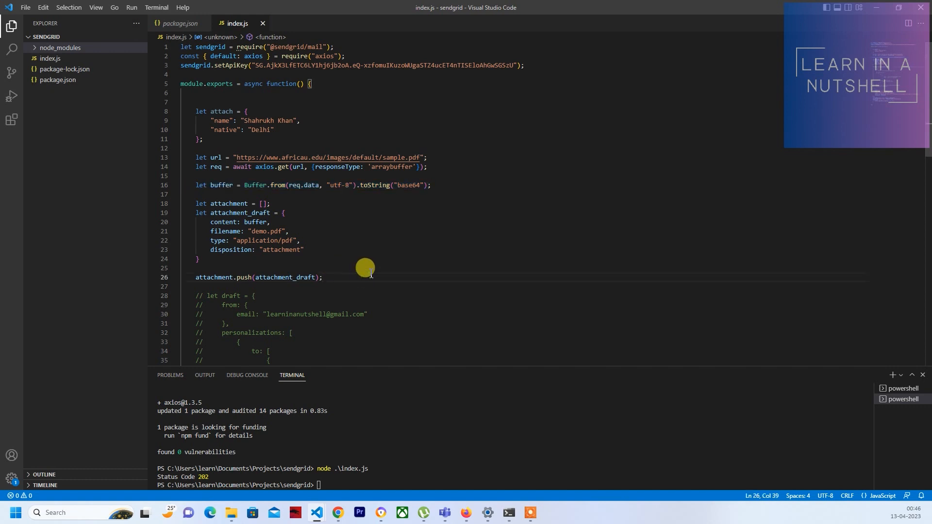
type("let buffer = Buffer.from(req.data, \"utf-8\").toString(\"base64\");")
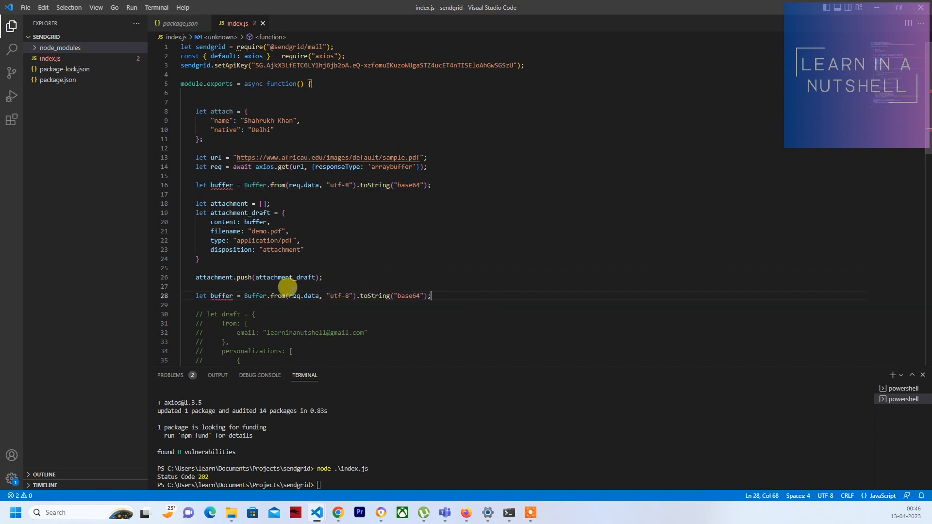
double_click(221, 112)
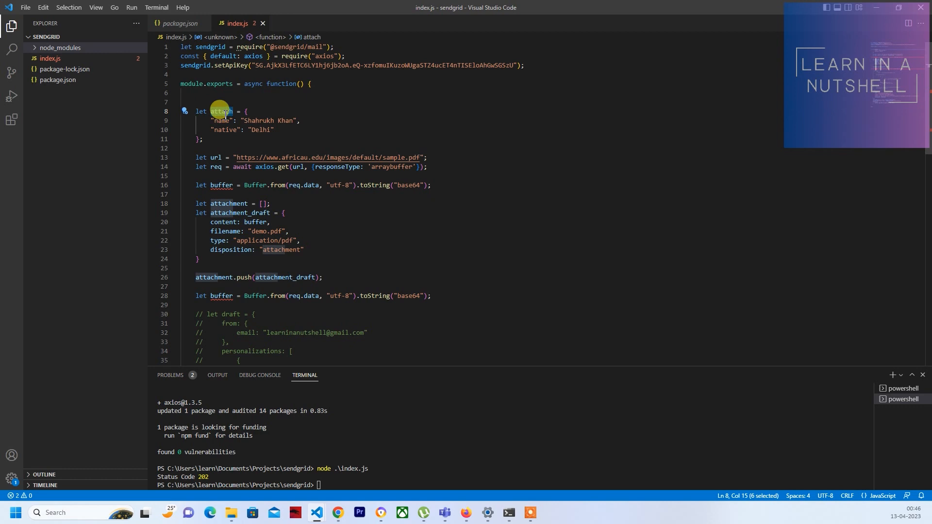
mouse_move(276, 249)
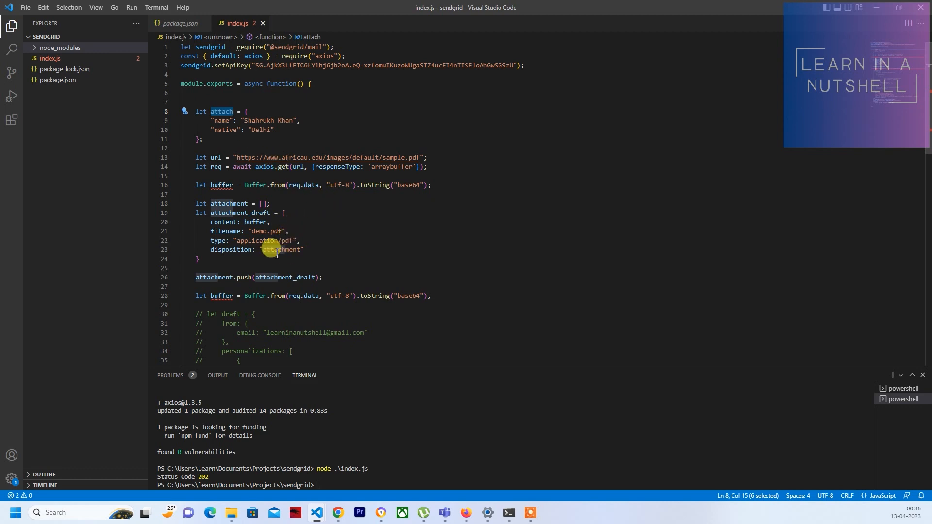
Make the new line buffer2, built from JSON.stringify(attach, null, 2).
double_click(302, 296)
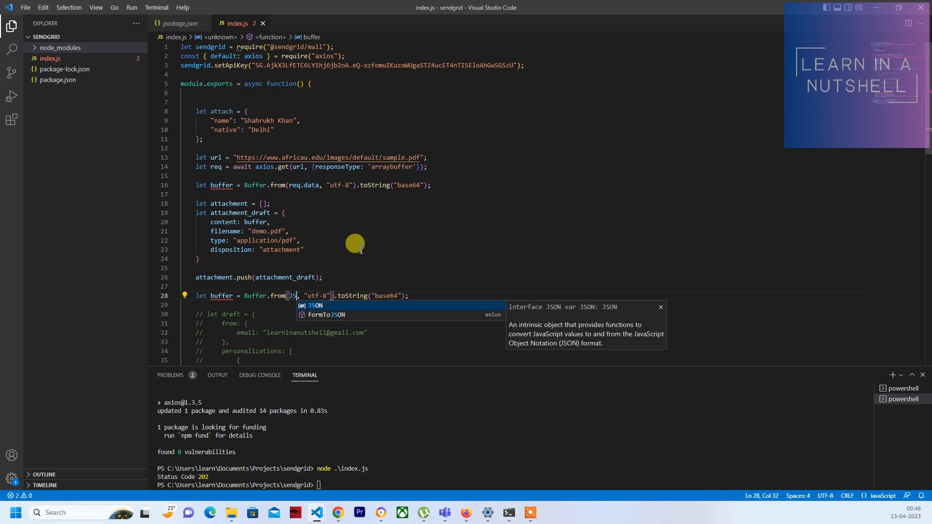
type("JSON.stringify")
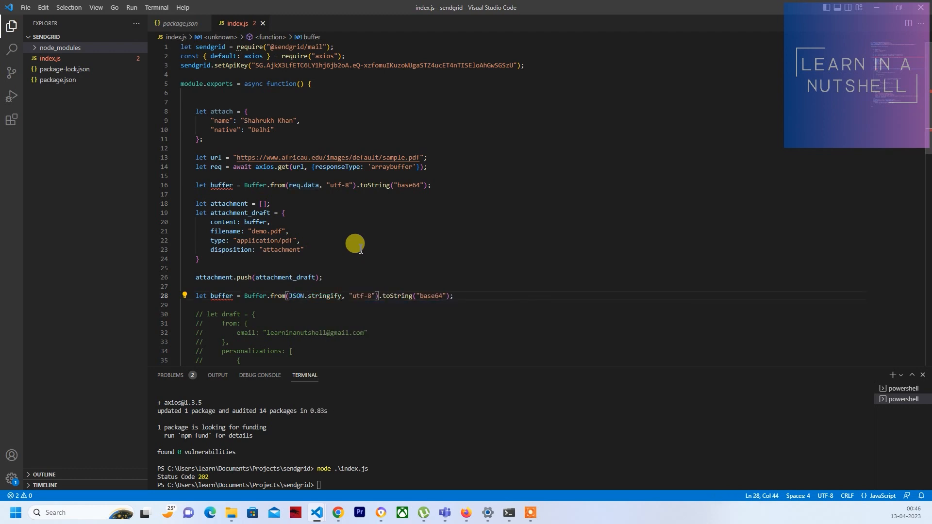
type("attach, nul)")
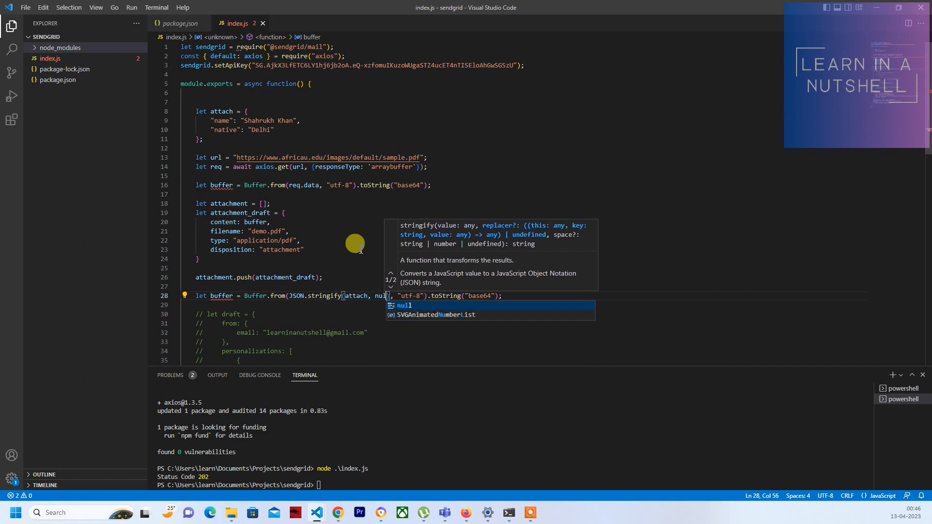
type(", 2")
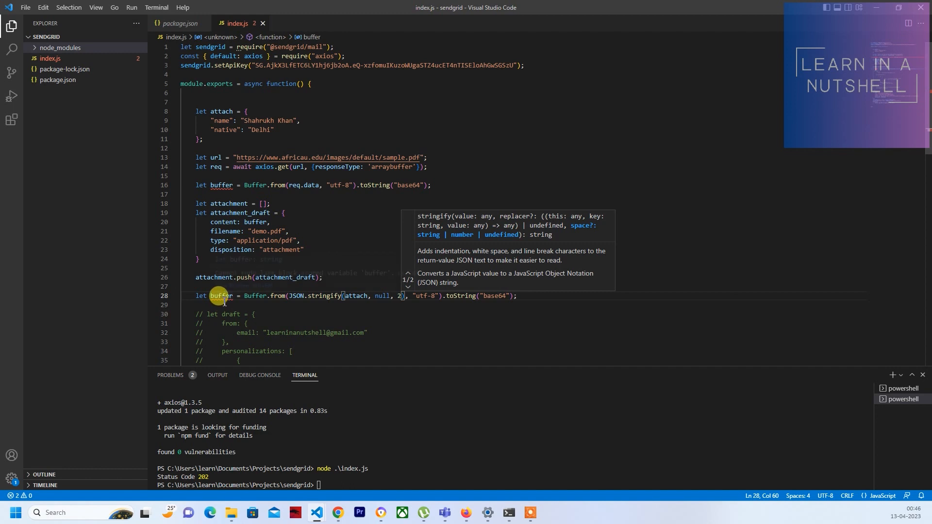
left_click(221, 296)
type("2")
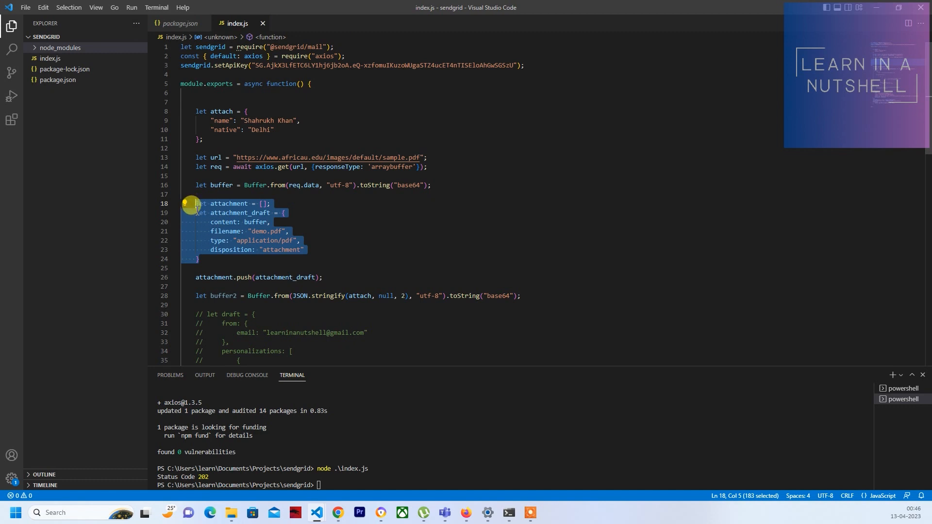
Duplicate the attachment block without 'let', using buffer2, demo.json and application/json.
left_click(321, 277)
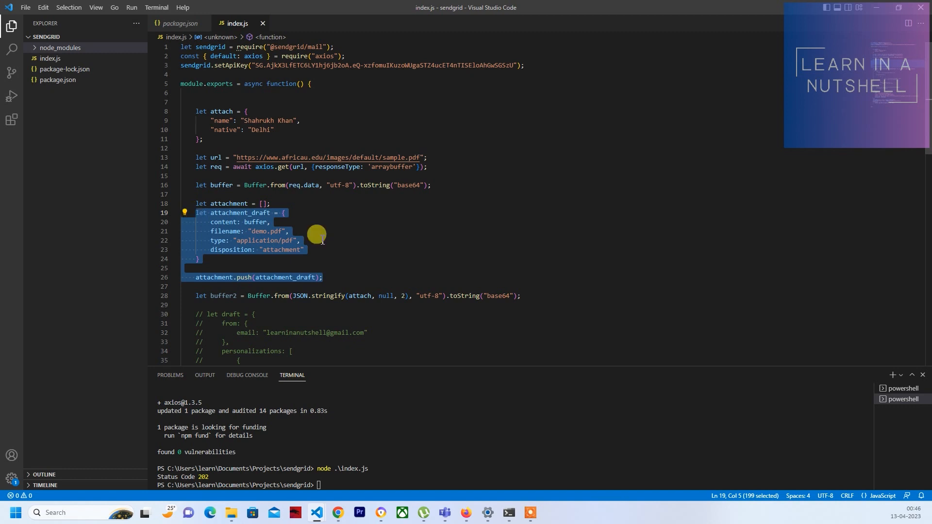
mouse_move(534, 297)
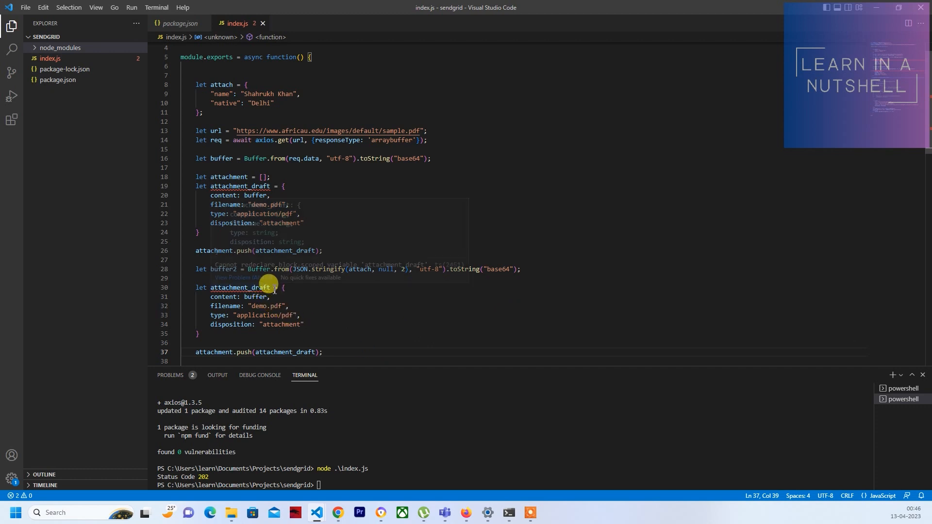
double_click(240, 287)
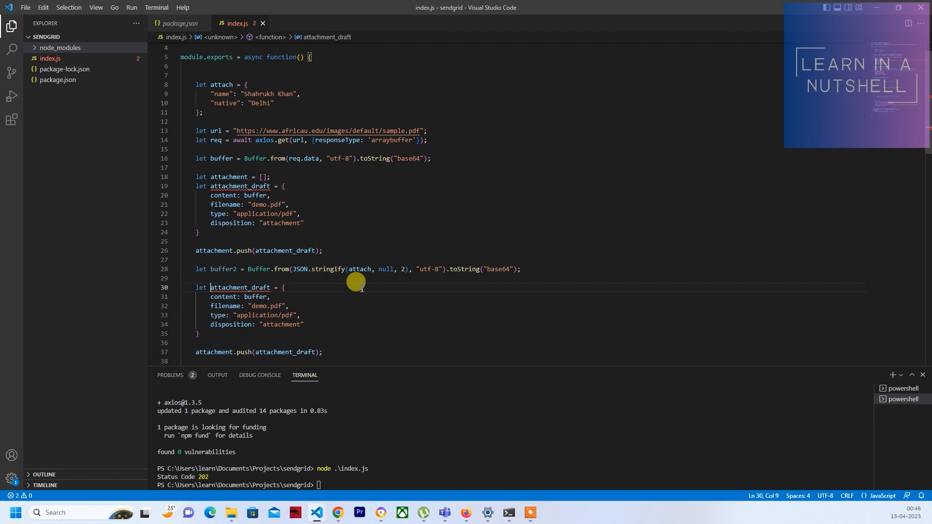
key("BackSpace")
type("2")
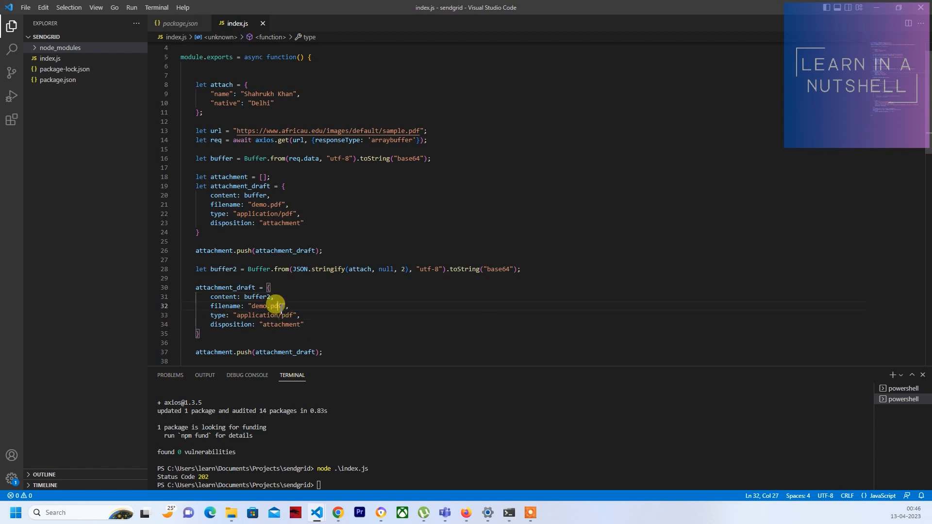
double_click(276, 305)
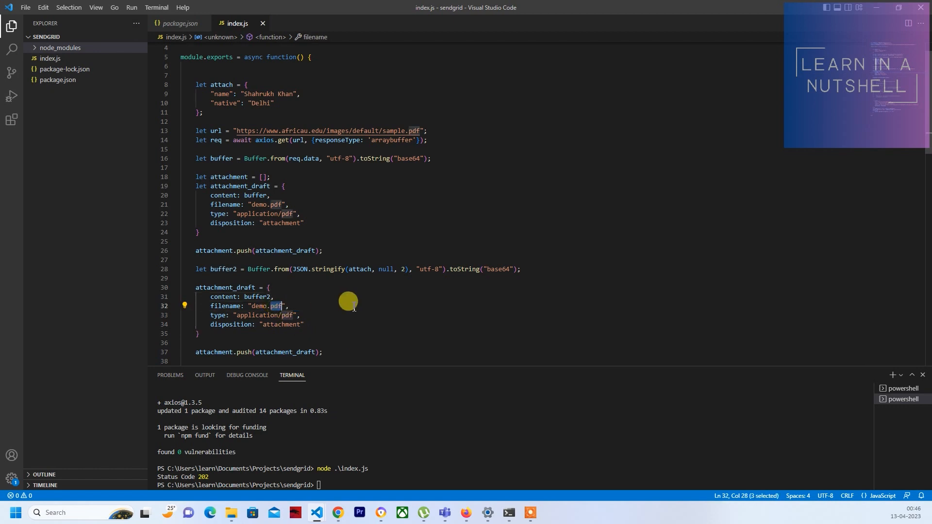
type("json")
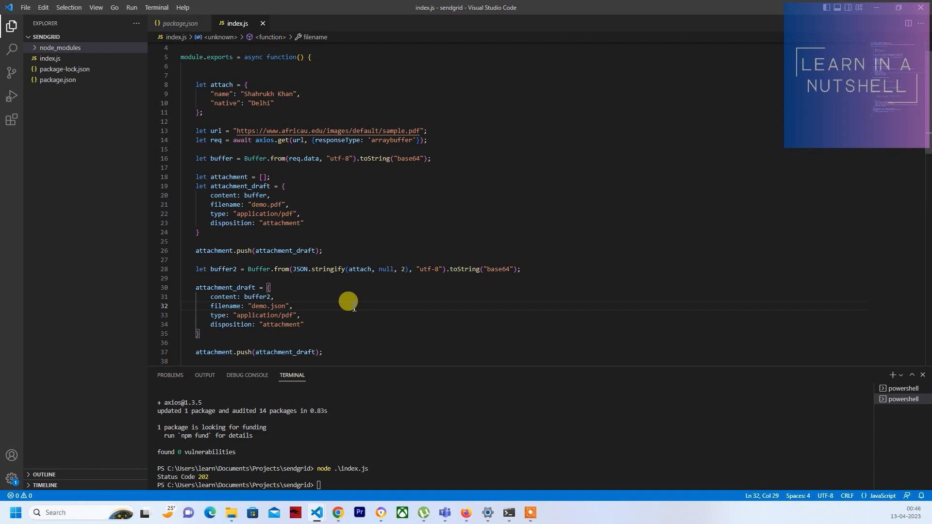
double_click(285, 315)
type("json")
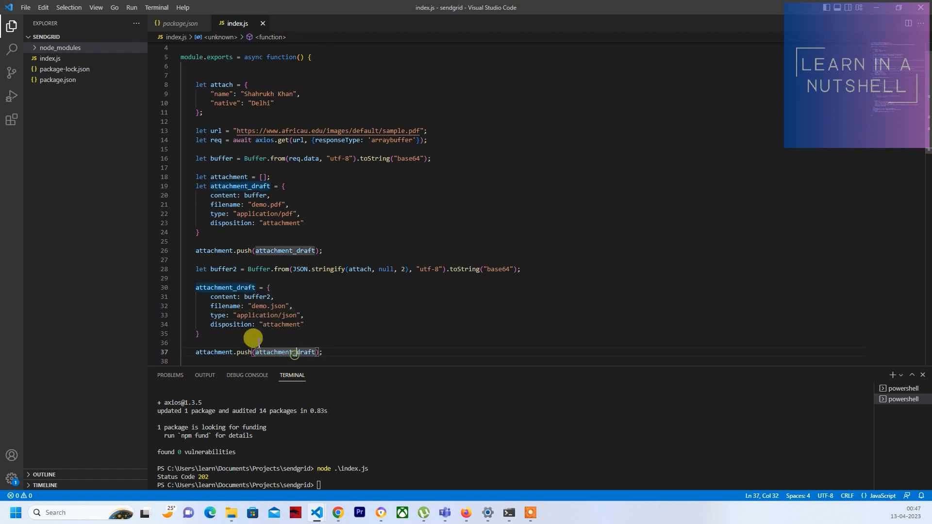
mouse_move(278, 192)
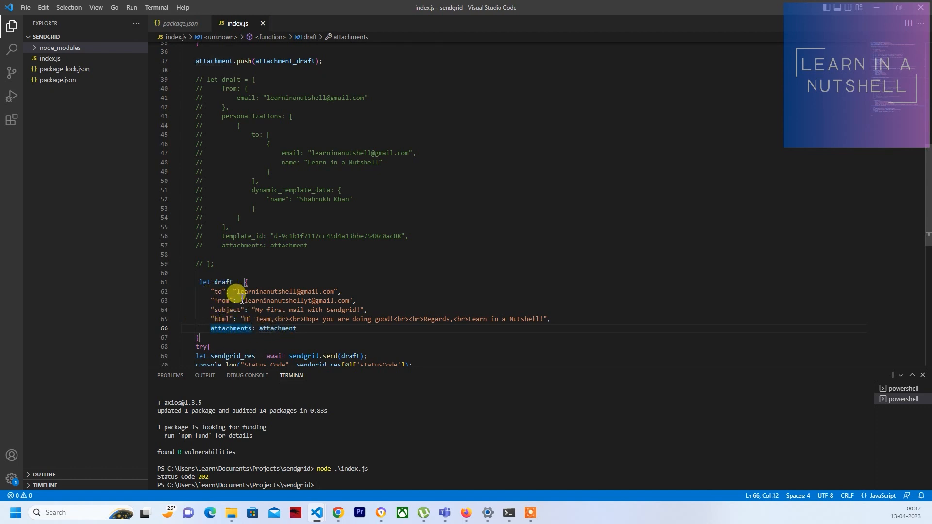
Review the commented template draft, then rerun node .\index.js to send the mail.
double_click(277, 328)
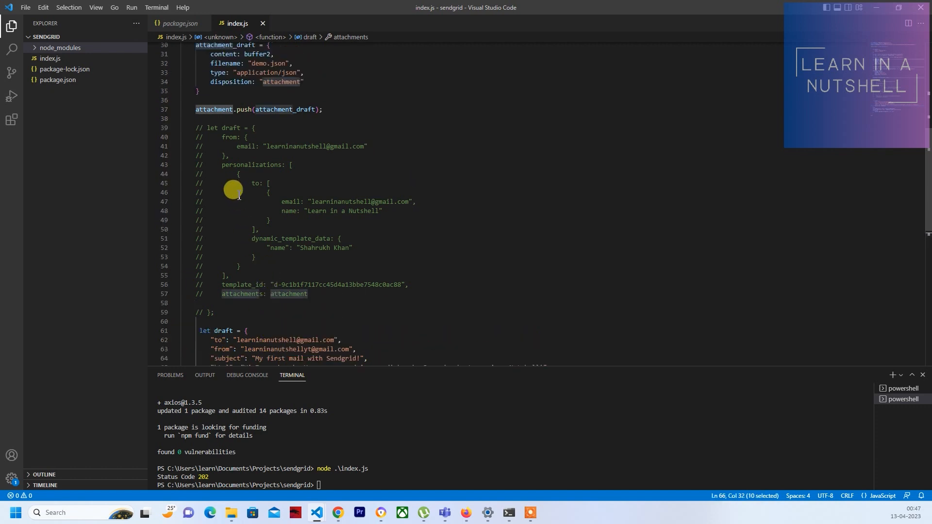
left_click_drag(203, 127, 236, 201)
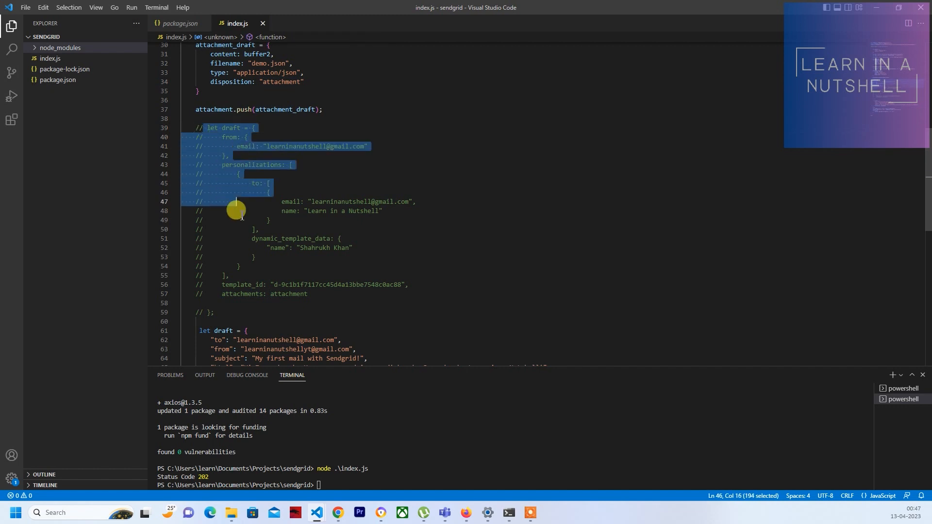
left_click_drag(236, 209, 238, 312)
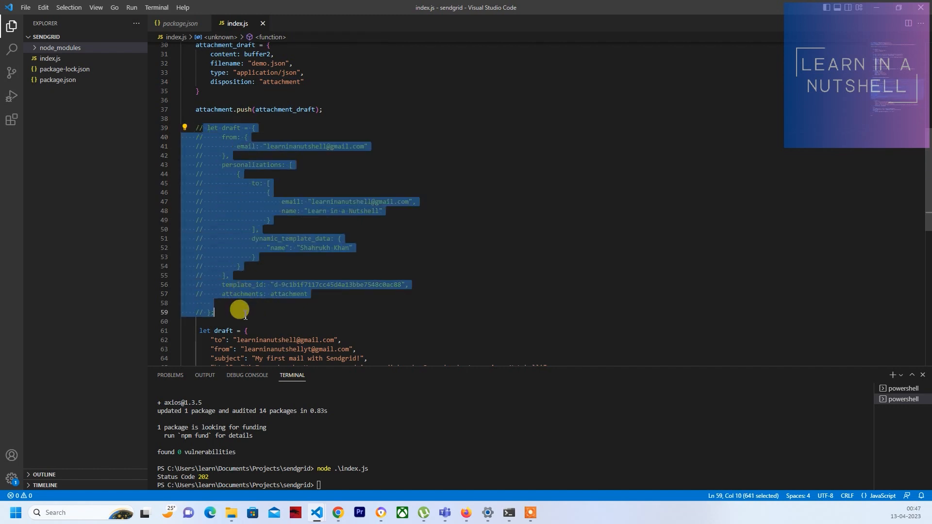
mouse_move(229, 290)
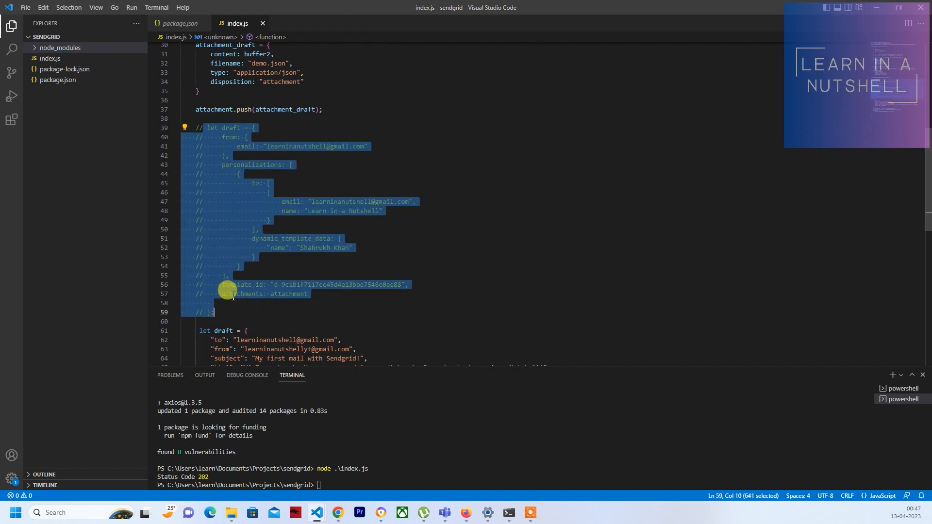
left_click(220, 294)
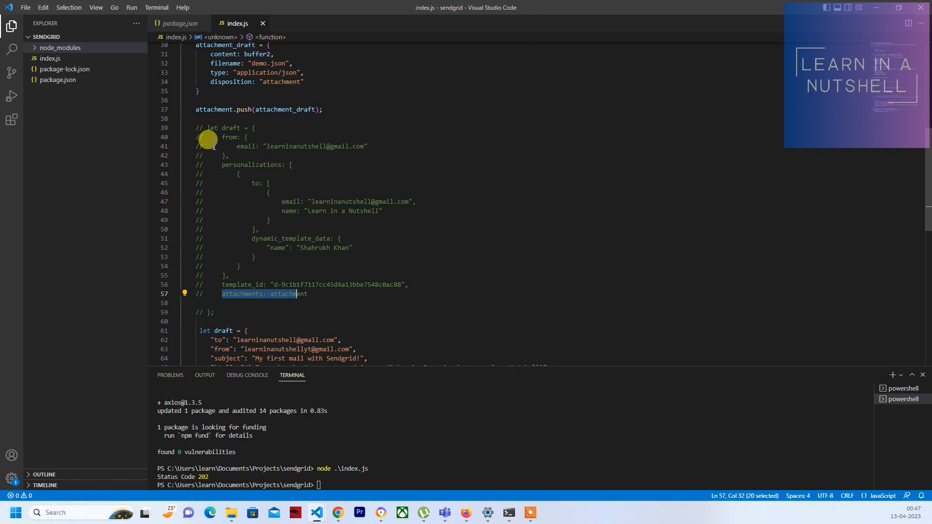
left_click_drag(222, 138, 402, 284)
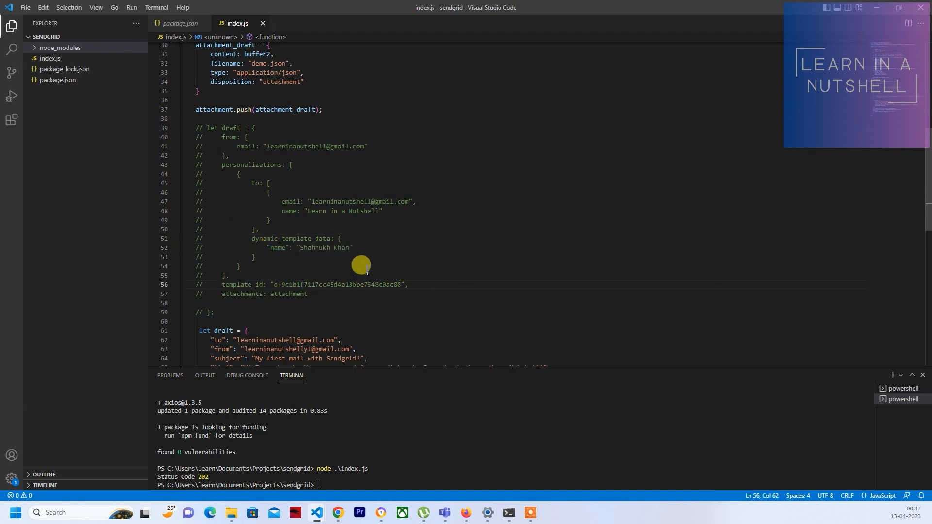
scroll("down", 3)
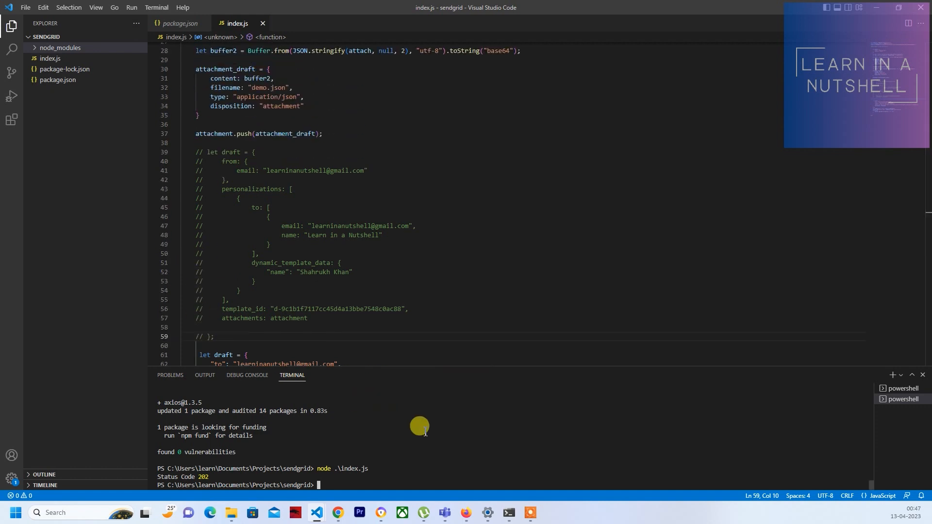
key("Enter")
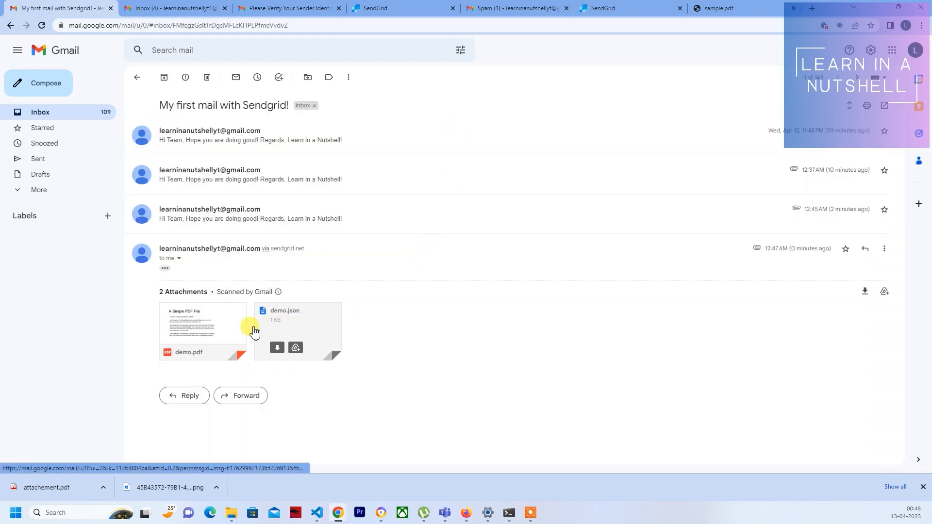
mouse_move(300, 327)
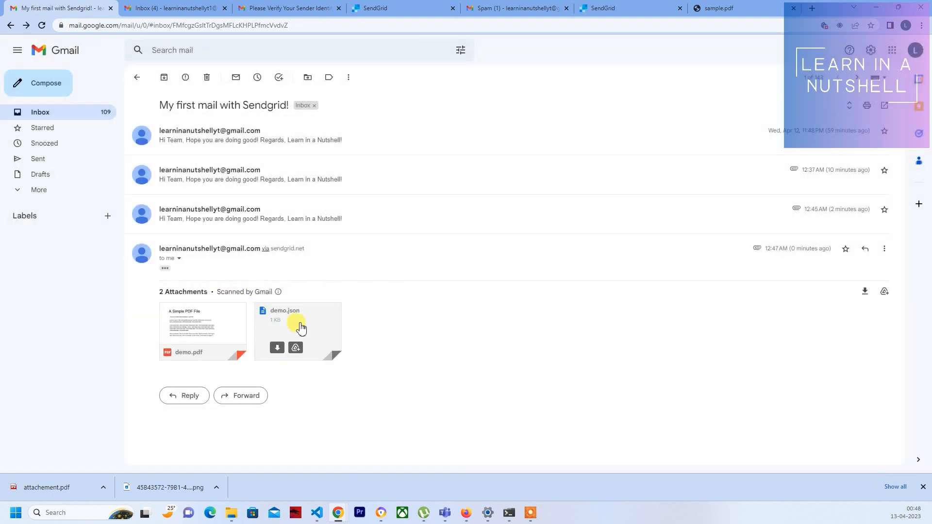
left_click(297, 326)
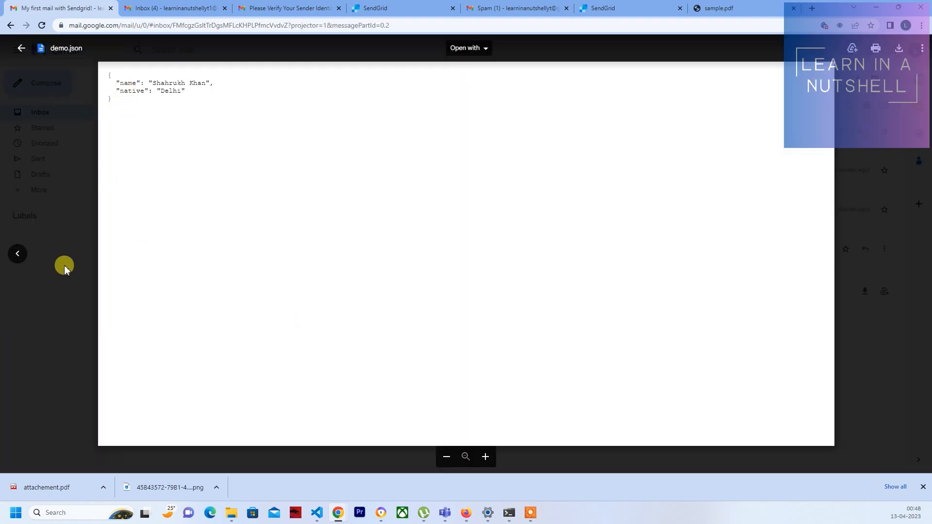
left_click(21, 48)
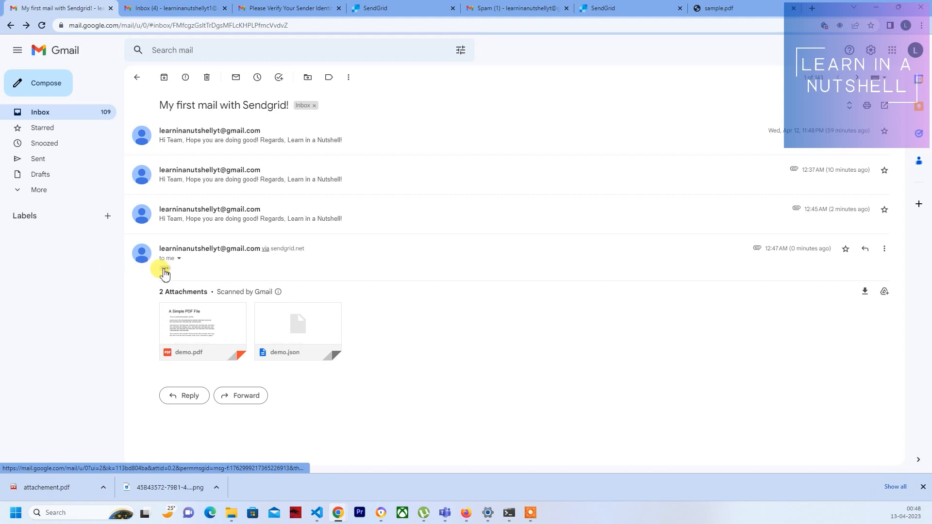
left_click(316, 513)
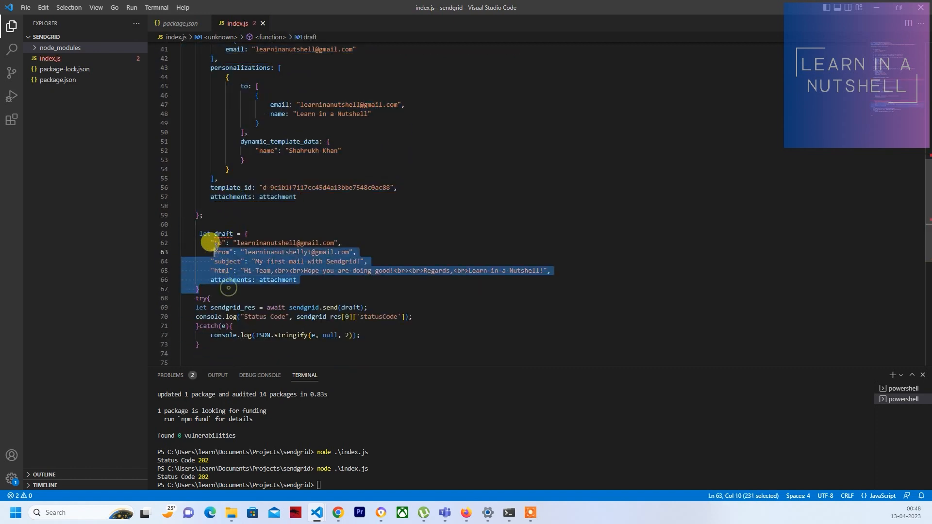
Comment out the plain HTML mail draft with Ctrl+/.
key("ctrl+/")
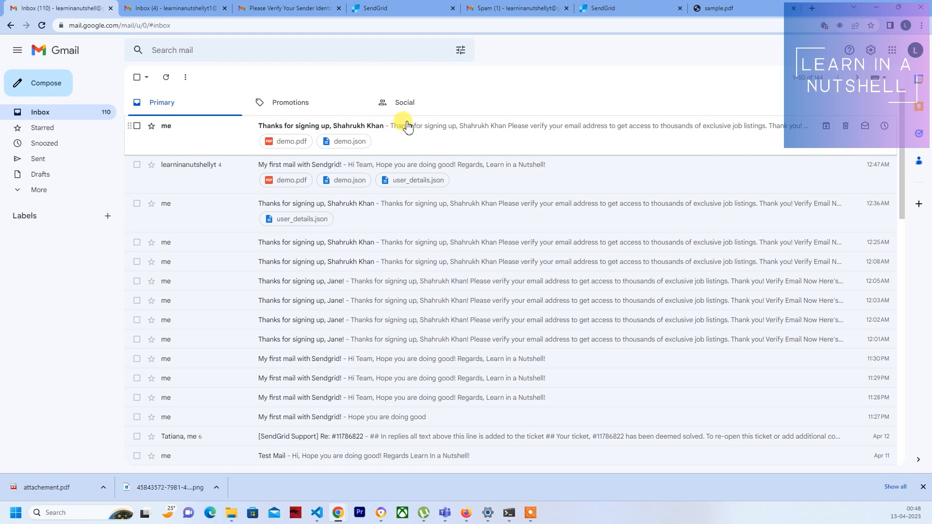
Open 'Thanks for signing up, Shahrukh Khan', mark it safe, and preview demo.pdf.
left_click(416, 125)
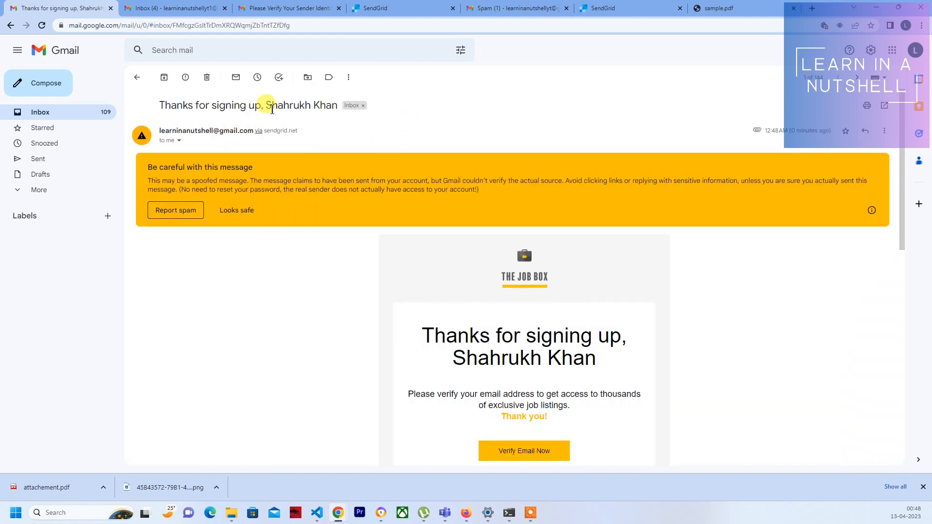
mouse_move(531, 389)
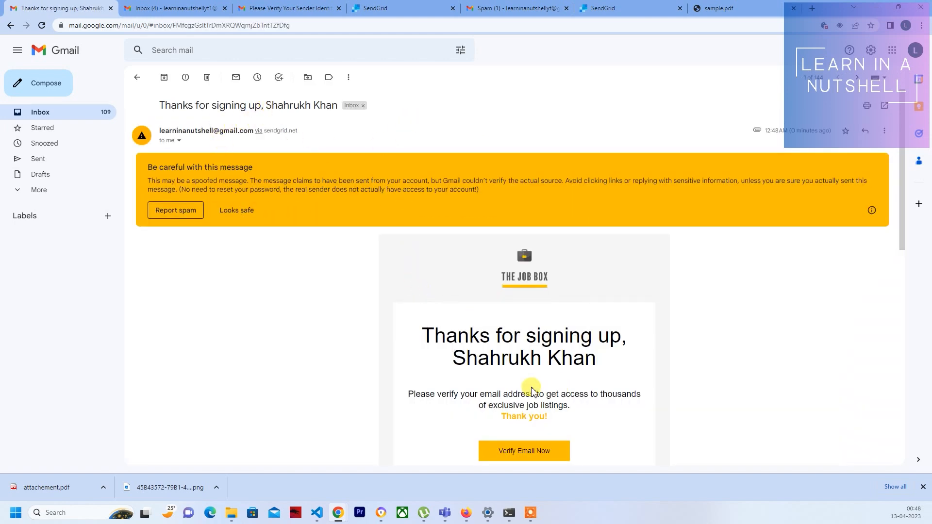
left_click(236, 210)
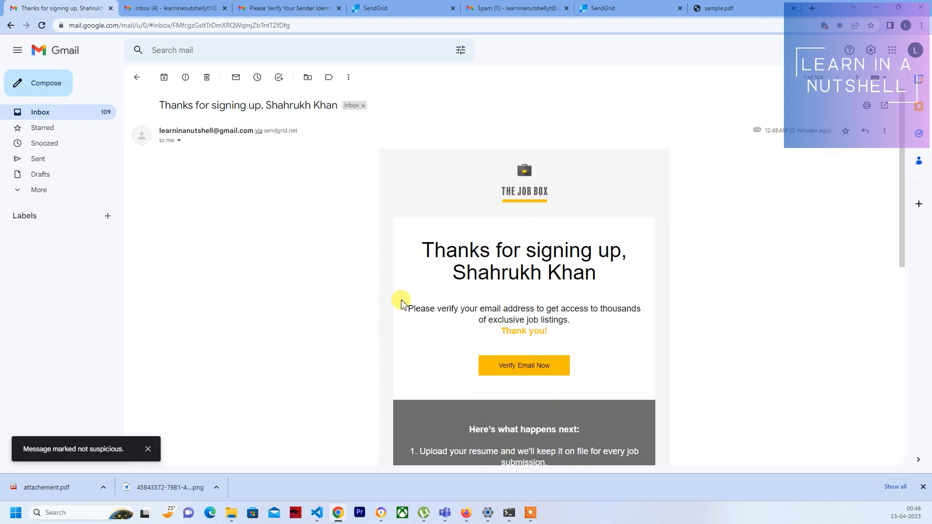
scroll("down", 3)
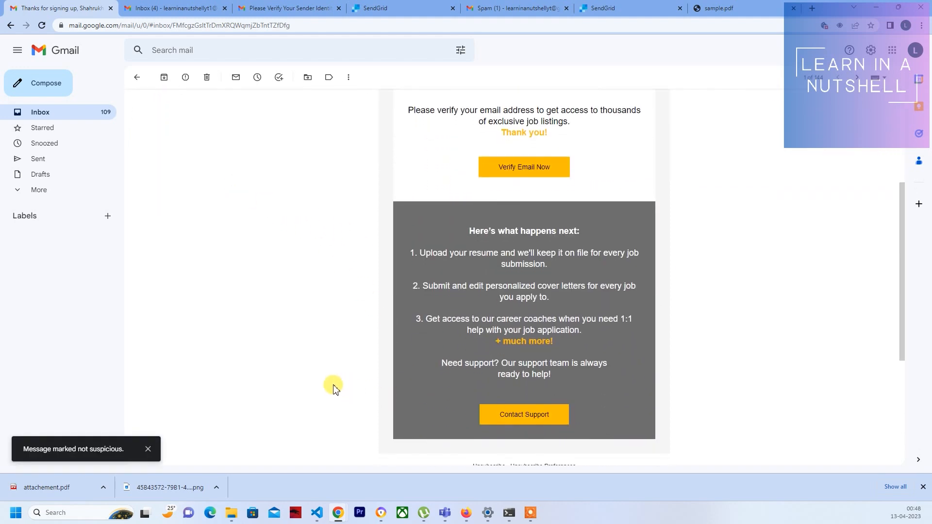
scroll("down", 3)
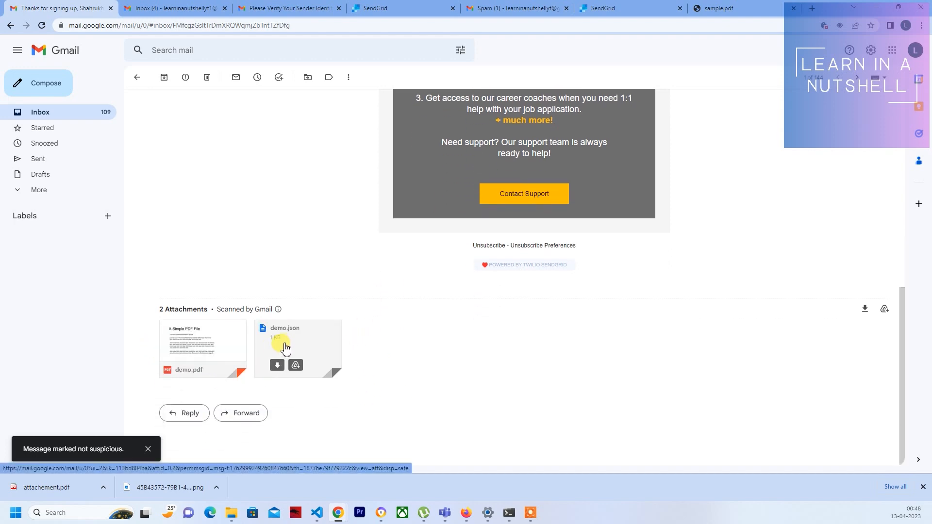
left_click(202, 342)
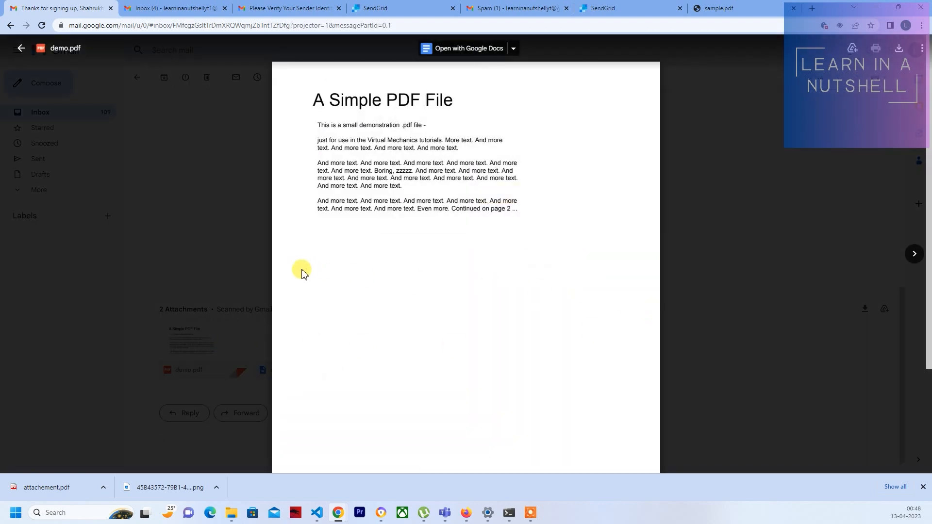